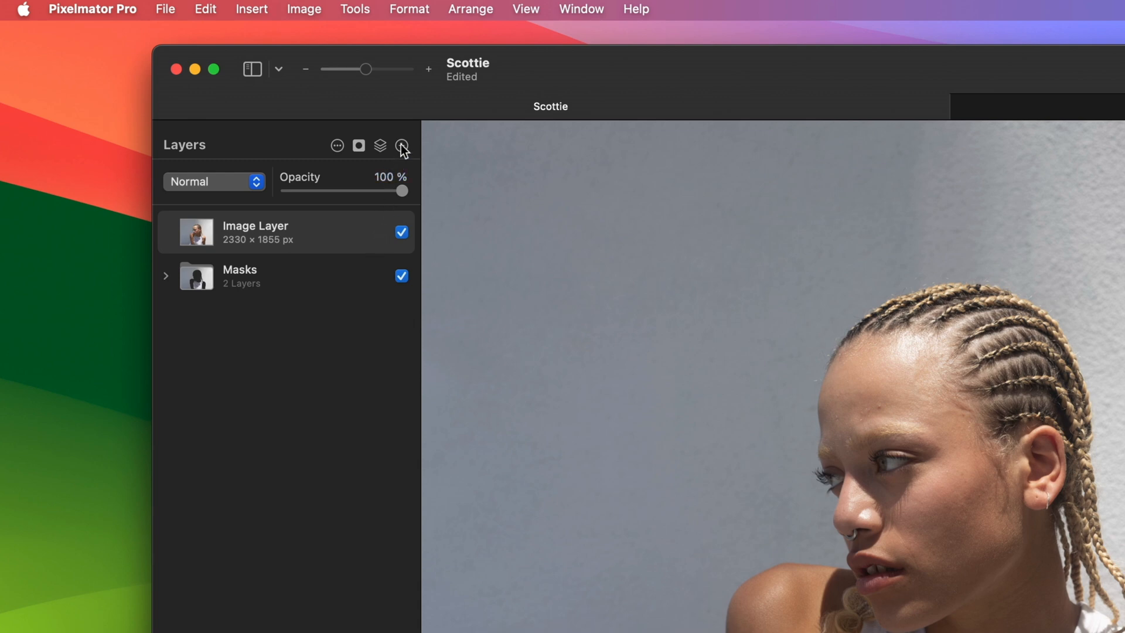
# Set Temperature to 21%, Exposure to -20% and Highlights to -47% on the portrait
pyautogui.click(398, 145)
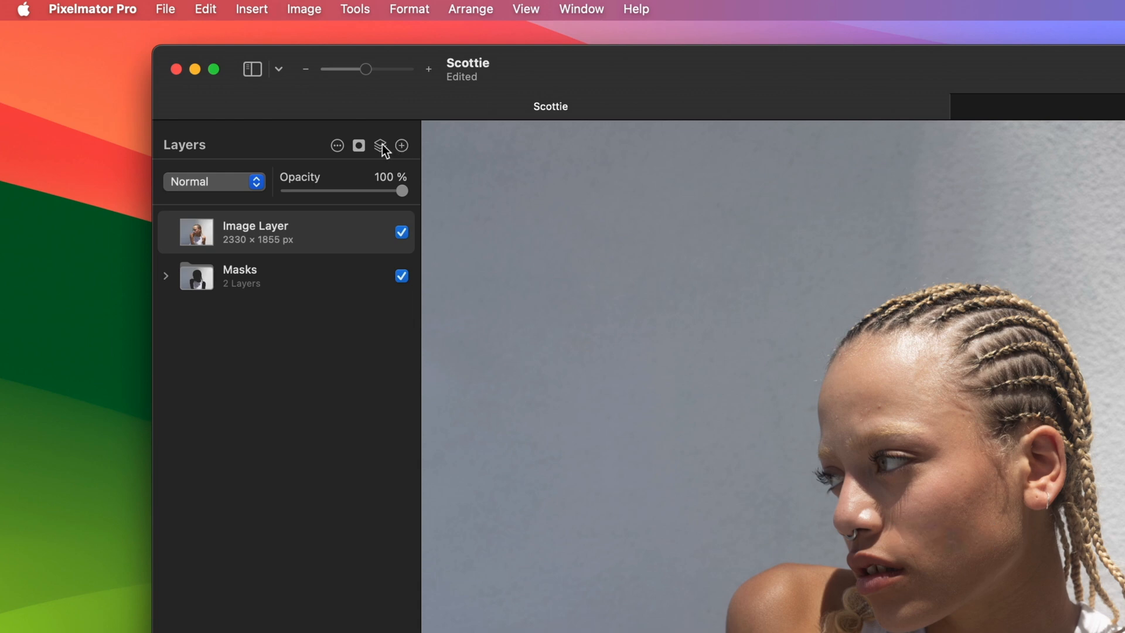
pyautogui.click(380, 145)
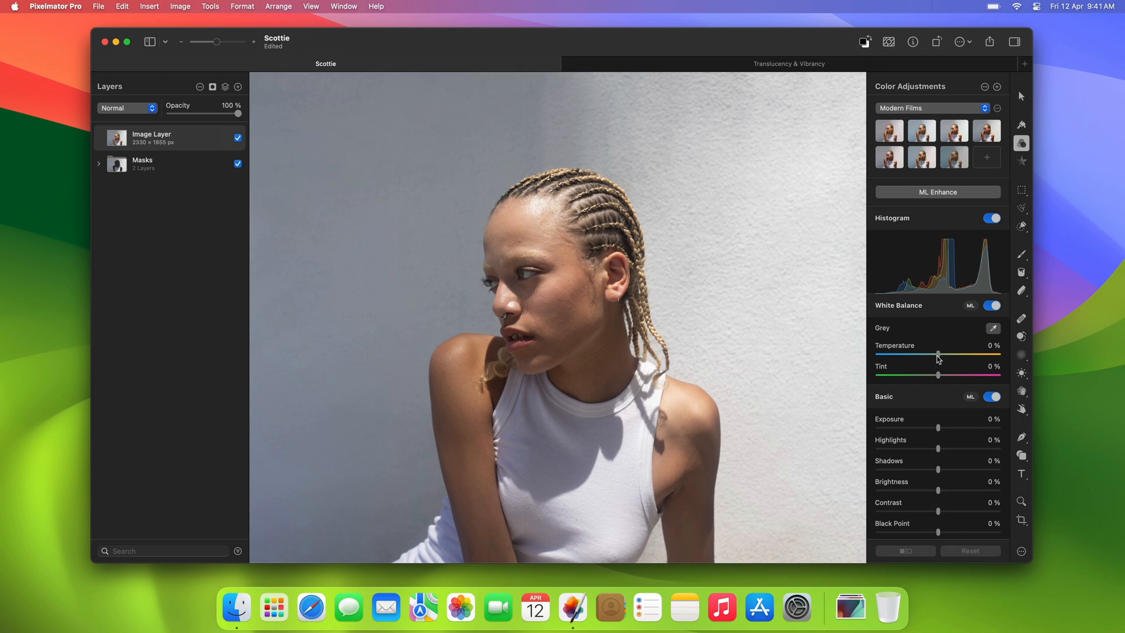
pyautogui.moveTo(938, 354); pyautogui.dragTo(948, 354)
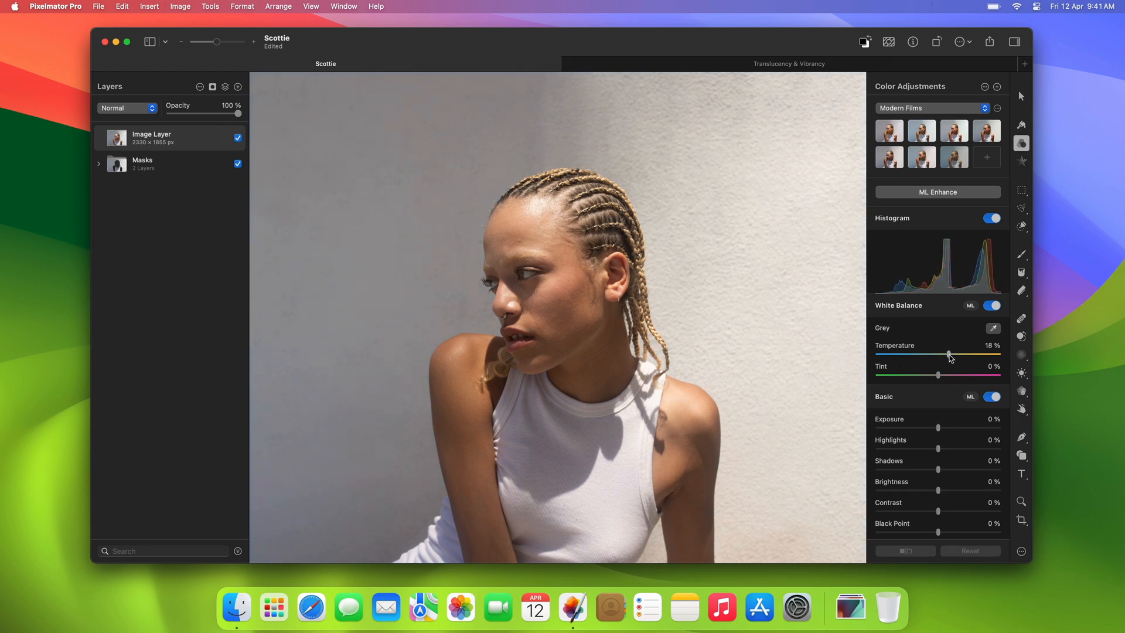
pyautogui.moveTo(948, 354); pyautogui.dragTo(950, 354)
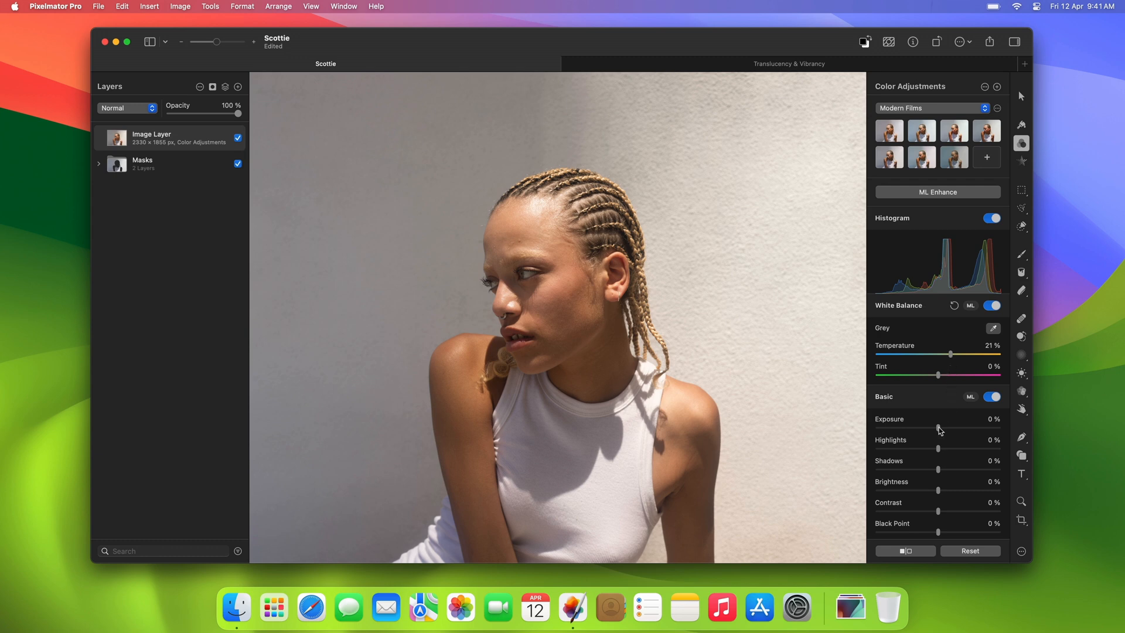
pyautogui.moveTo(938, 429); pyautogui.dragTo(933, 429)
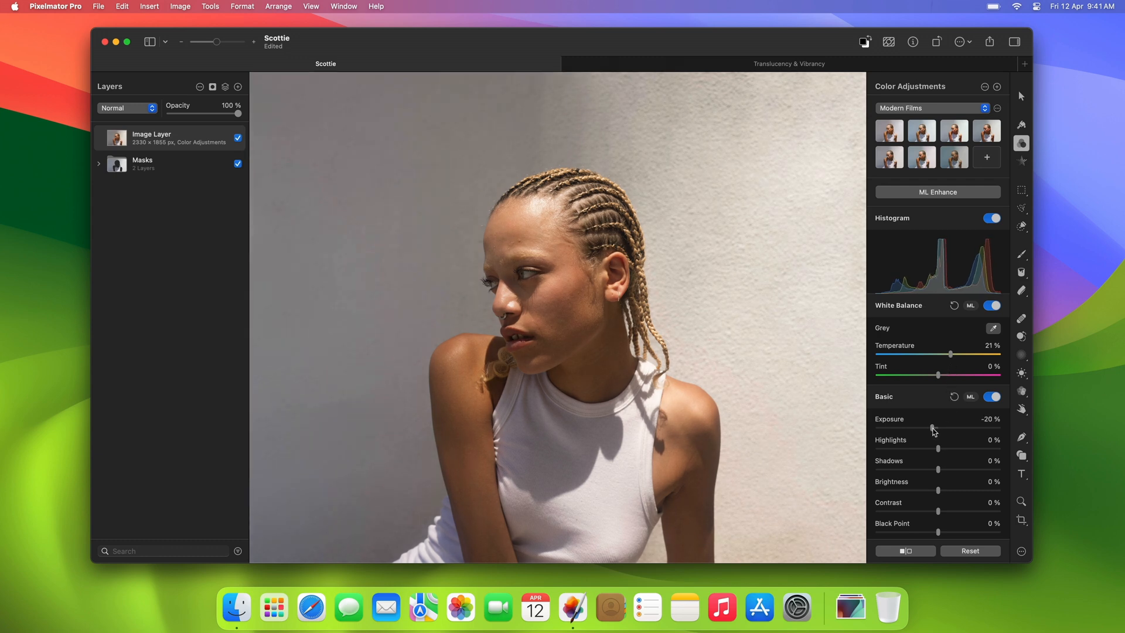
pyautogui.moveTo(937, 448); pyautogui.dragTo(921, 447)
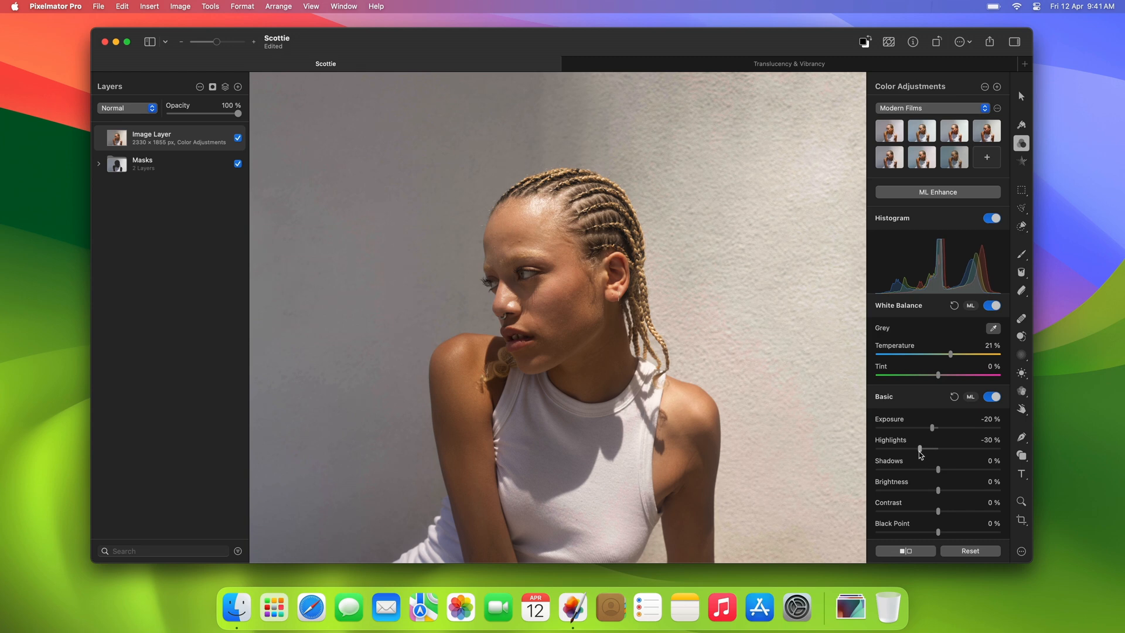
pyautogui.moveTo(922, 449); pyautogui.dragTo(911, 448)
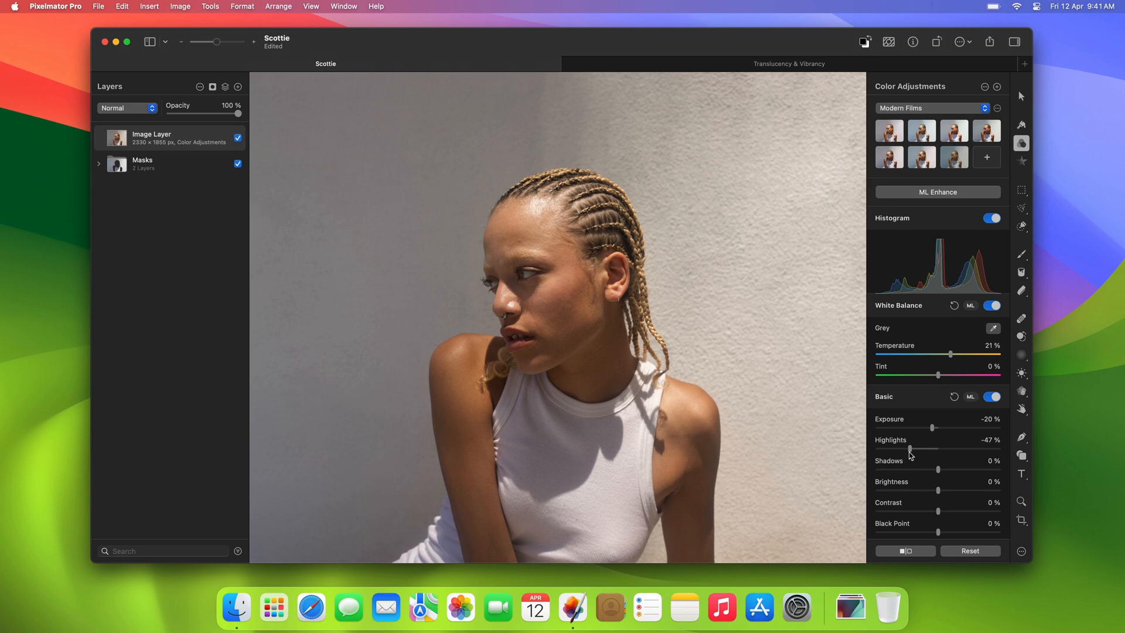
pyautogui.scroll(-3)
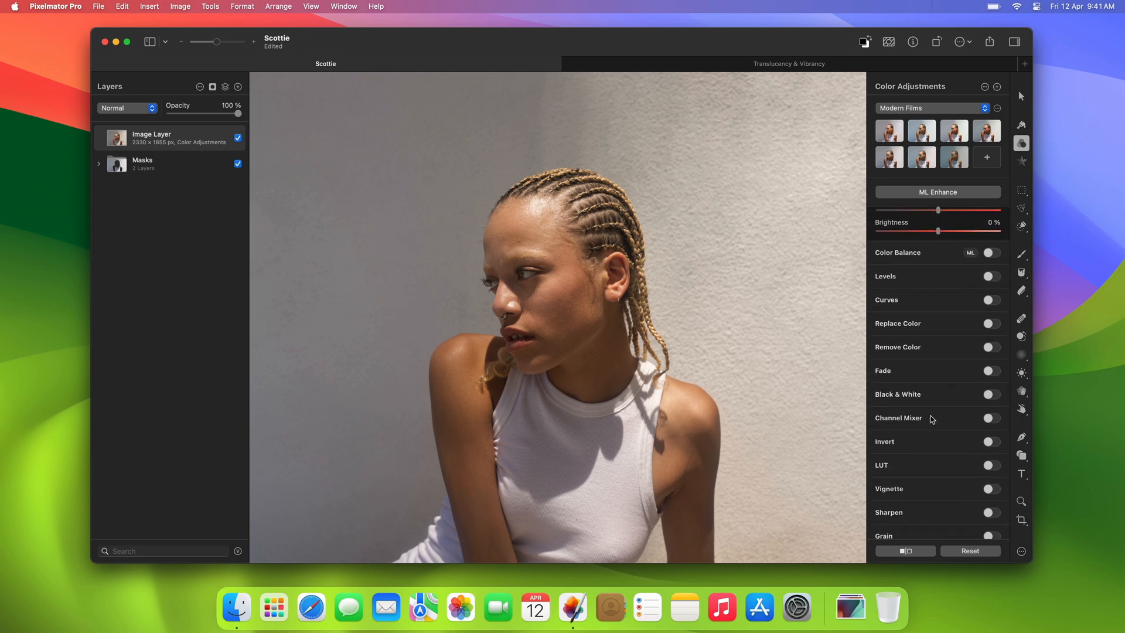
# Replace the white top's sampled colour with a warm yellow swatch, then disable Replace Color
pyautogui.click(991, 324)
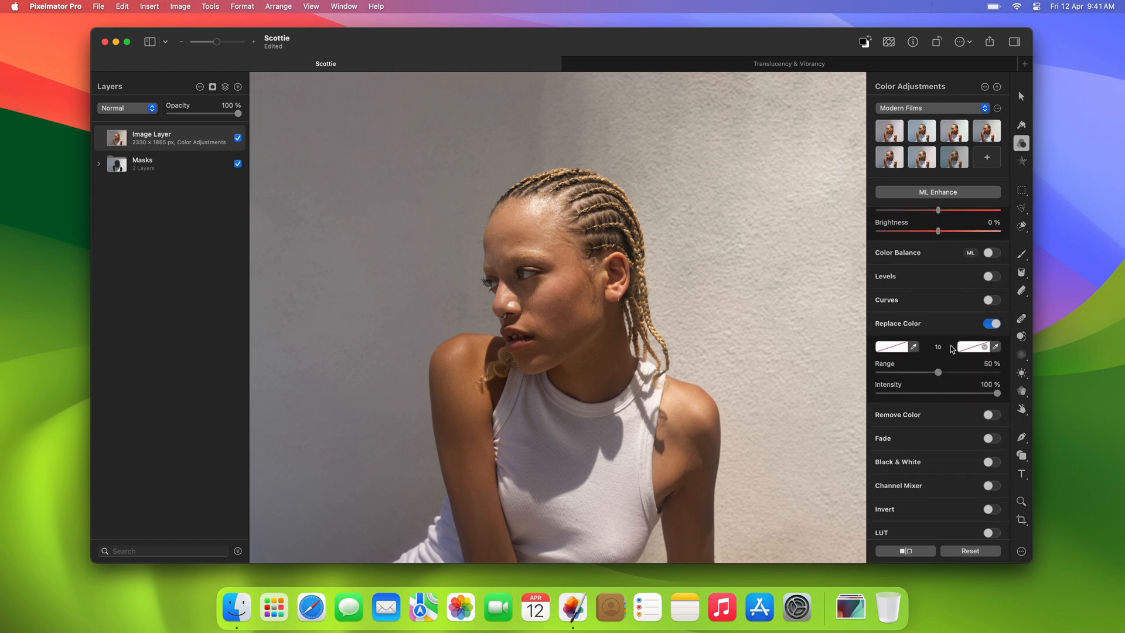
pyautogui.click(913, 345)
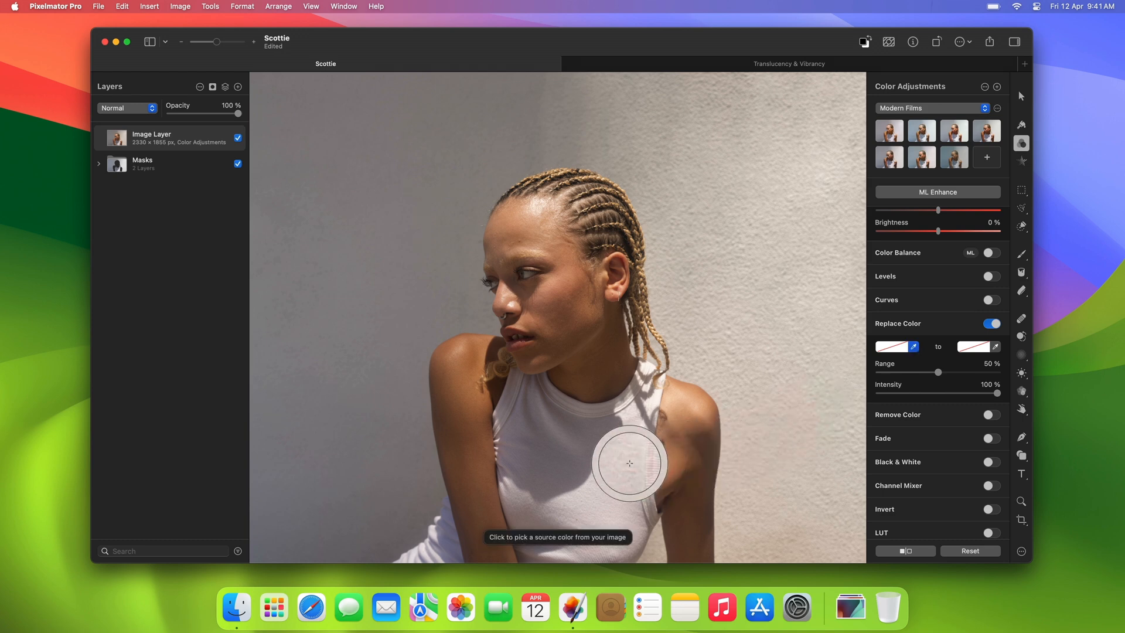
pyautogui.click(630, 463)
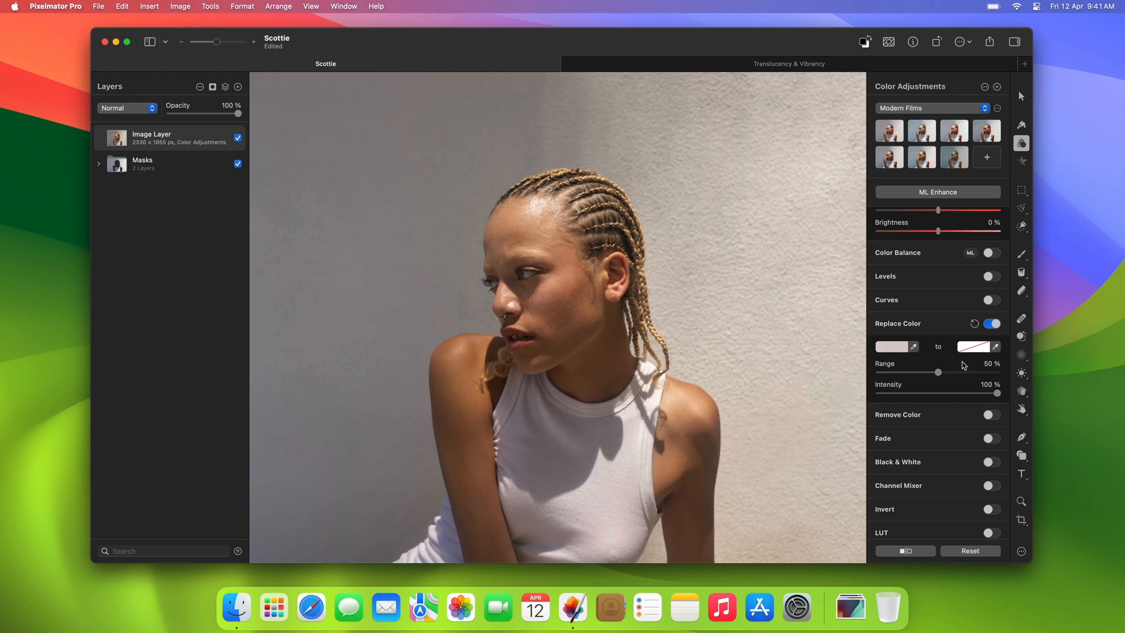
pyautogui.click(975, 346)
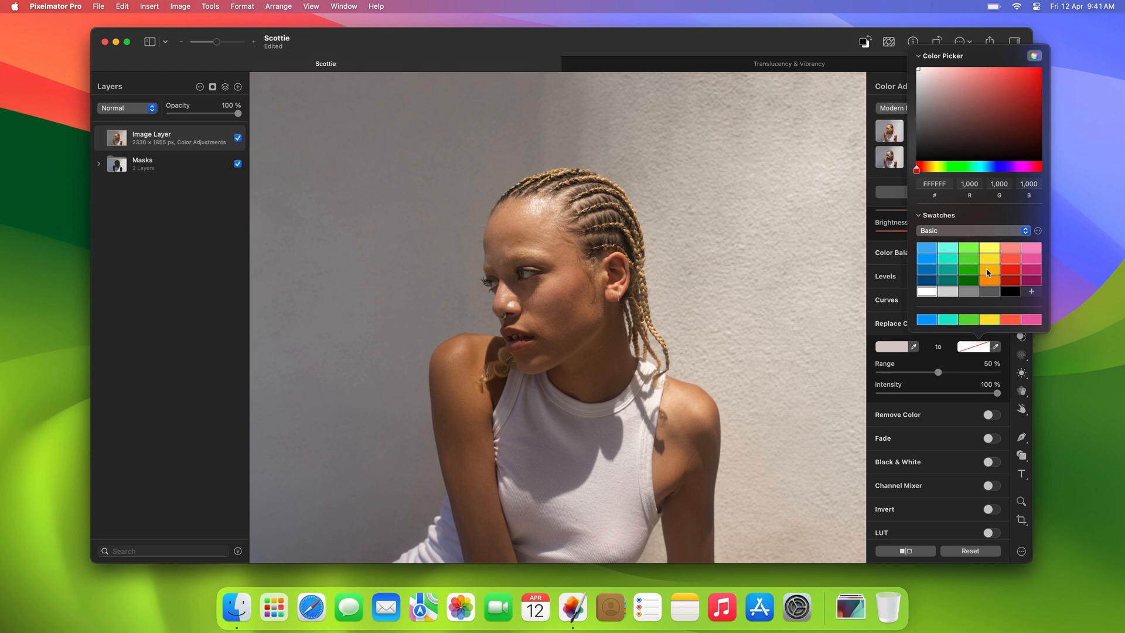
pyautogui.click(989, 272)
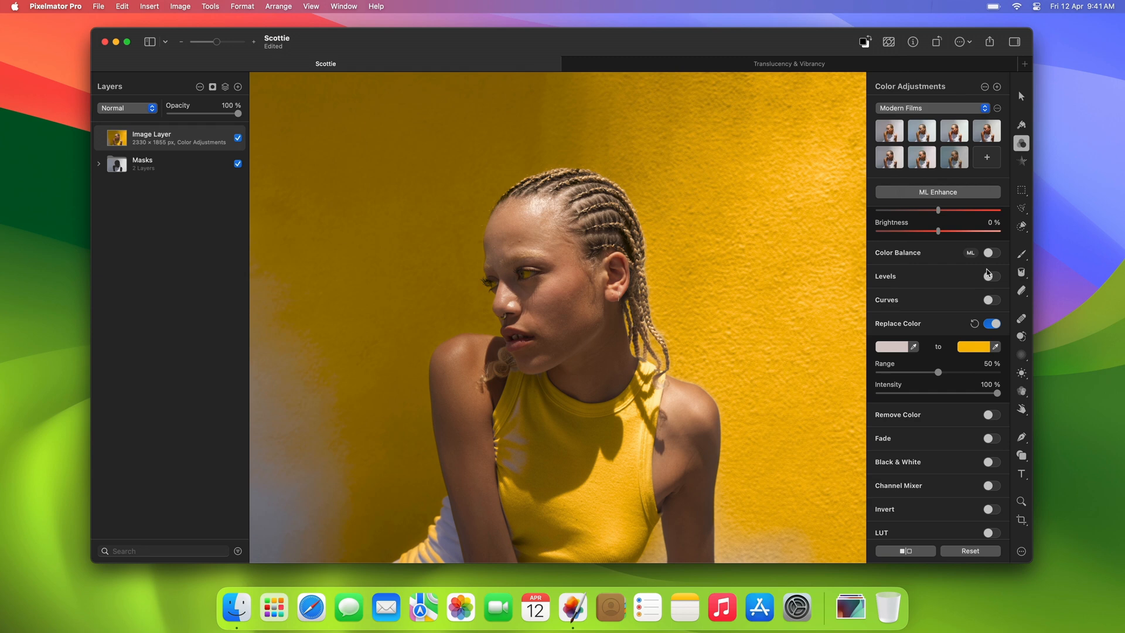
pyautogui.click(992, 323)
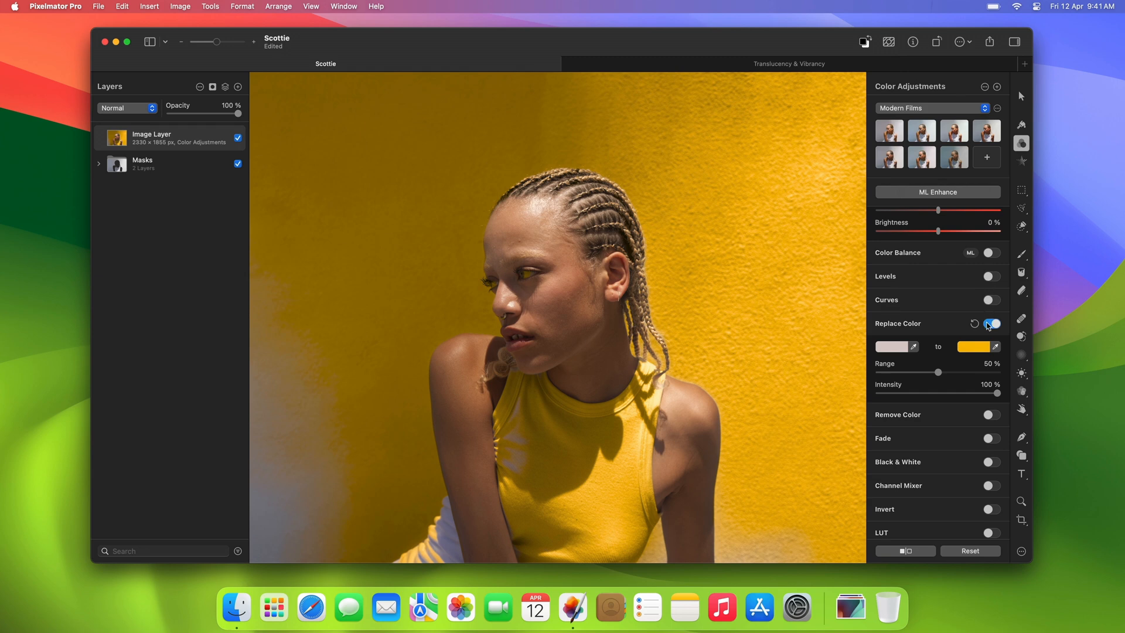
pyautogui.click(991, 324)
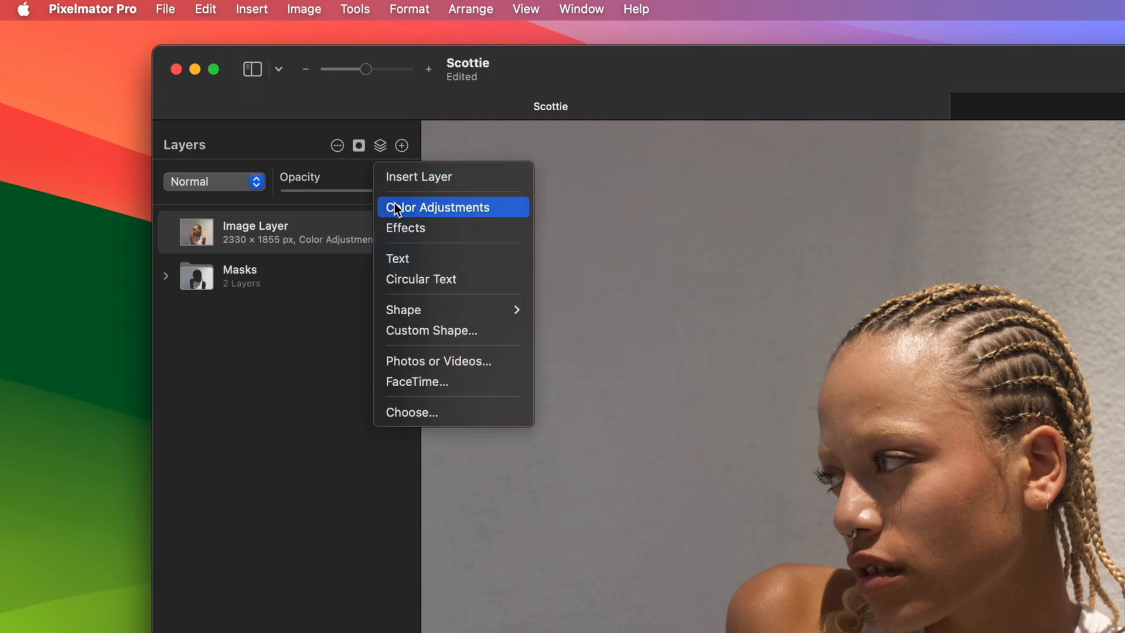
# Add a Color Adjustments layer with Tint at 100% magenta and reveal the Masks group contents
pyautogui.click(438, 206)
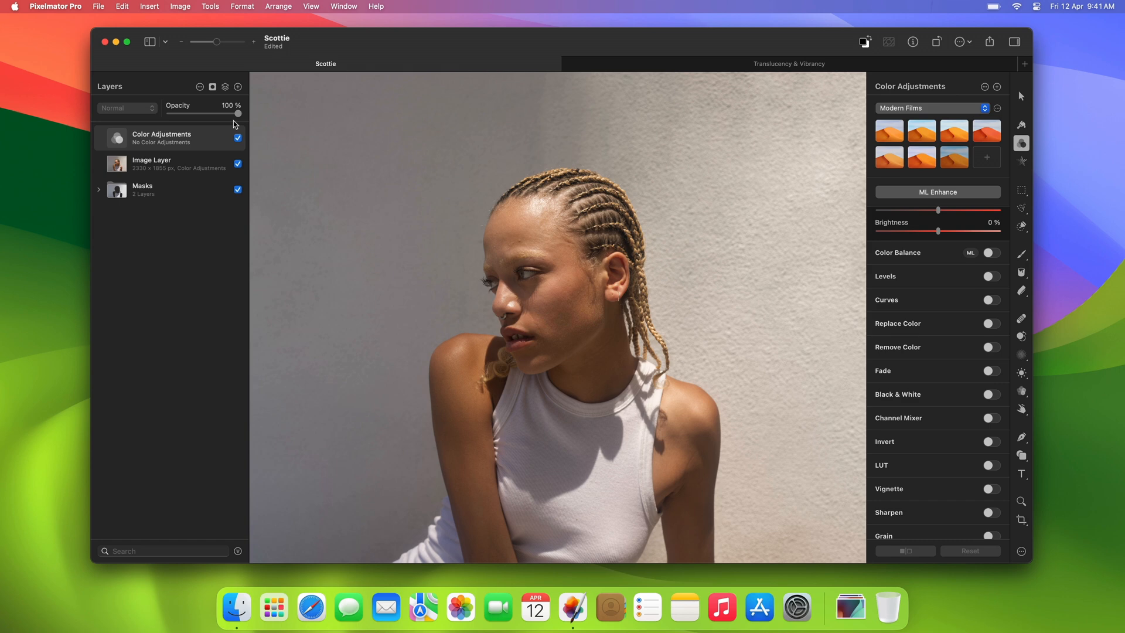
pyautogui.moveTo(903, 279)
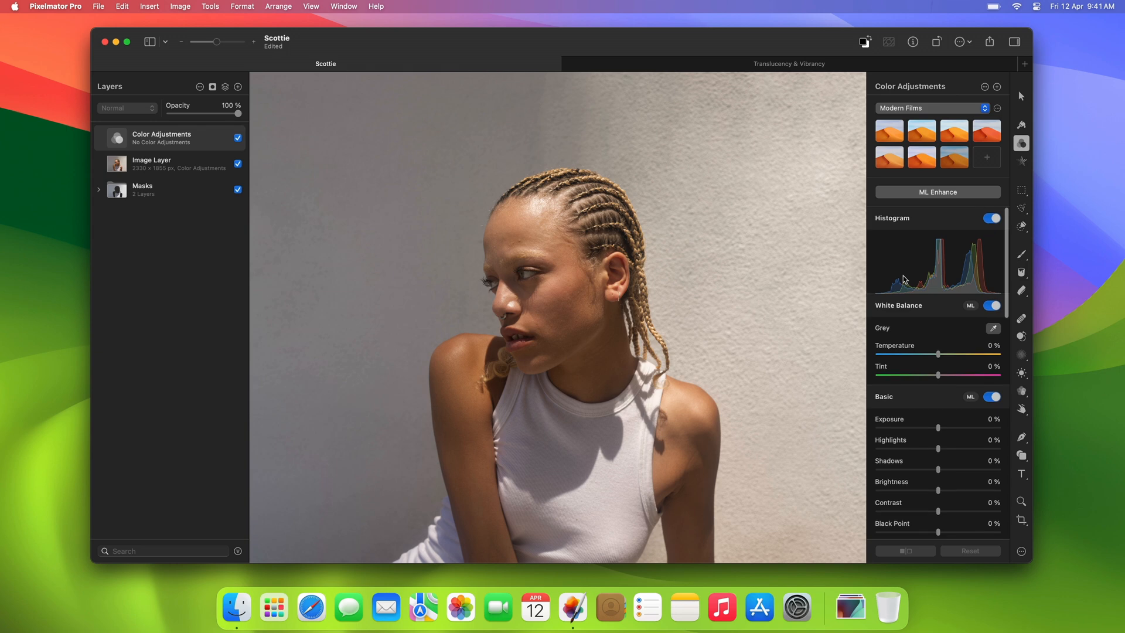
pyautogui.moveTo(937, 377)
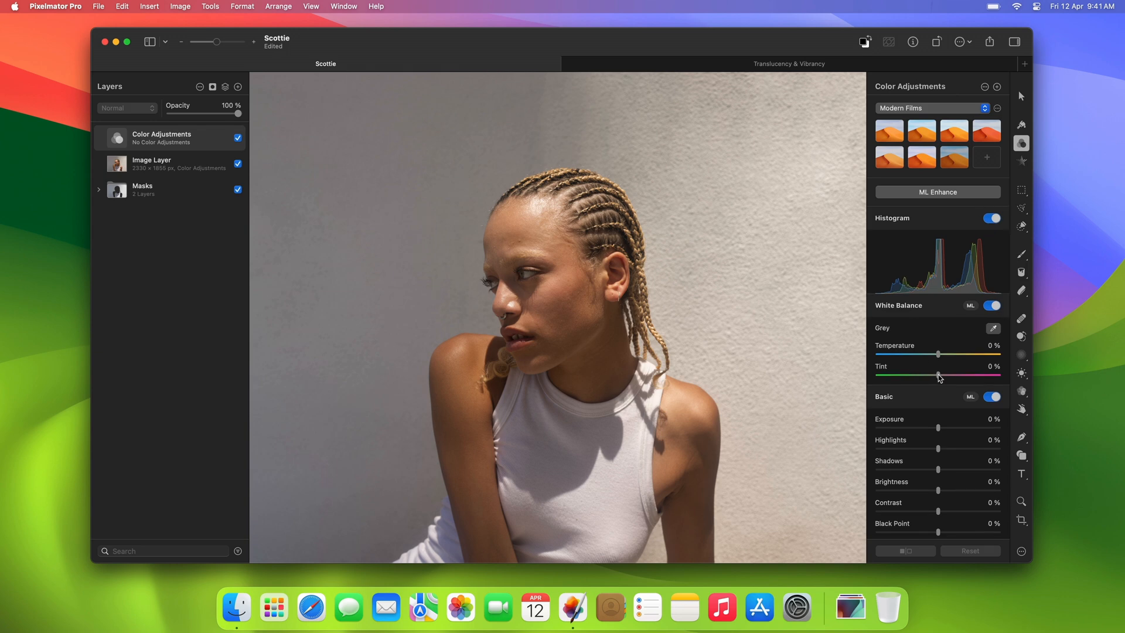
pyautogui.moveTo(938, 375); pyautogui.dragTo(998, 375)
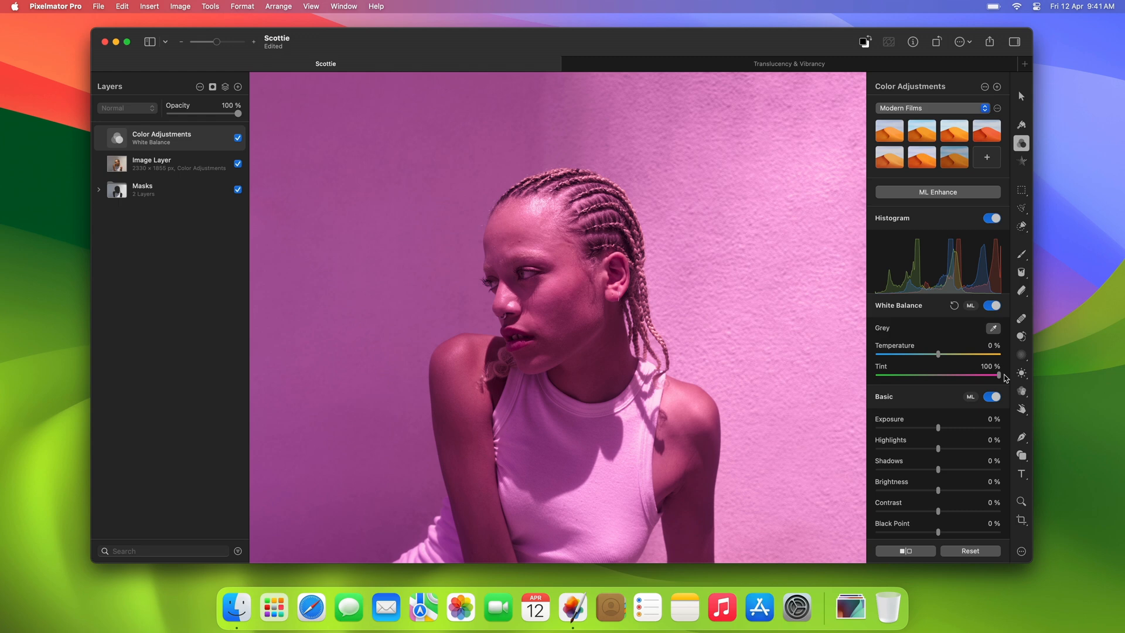
pyautogui.moveTo(136, 235)
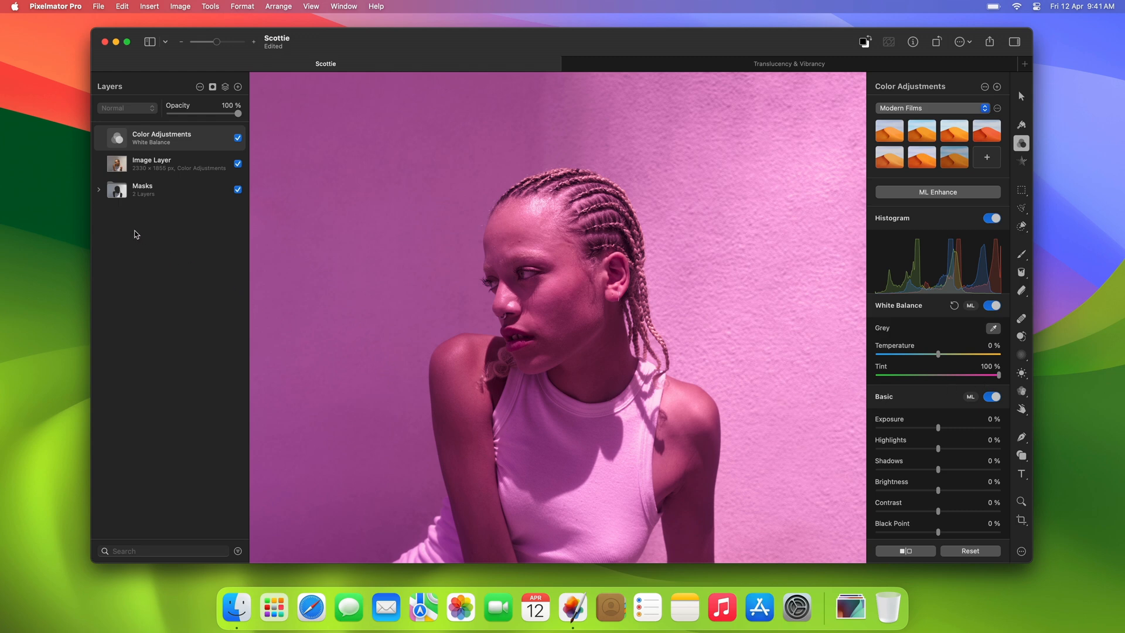
pyautogui.click(98, 190)
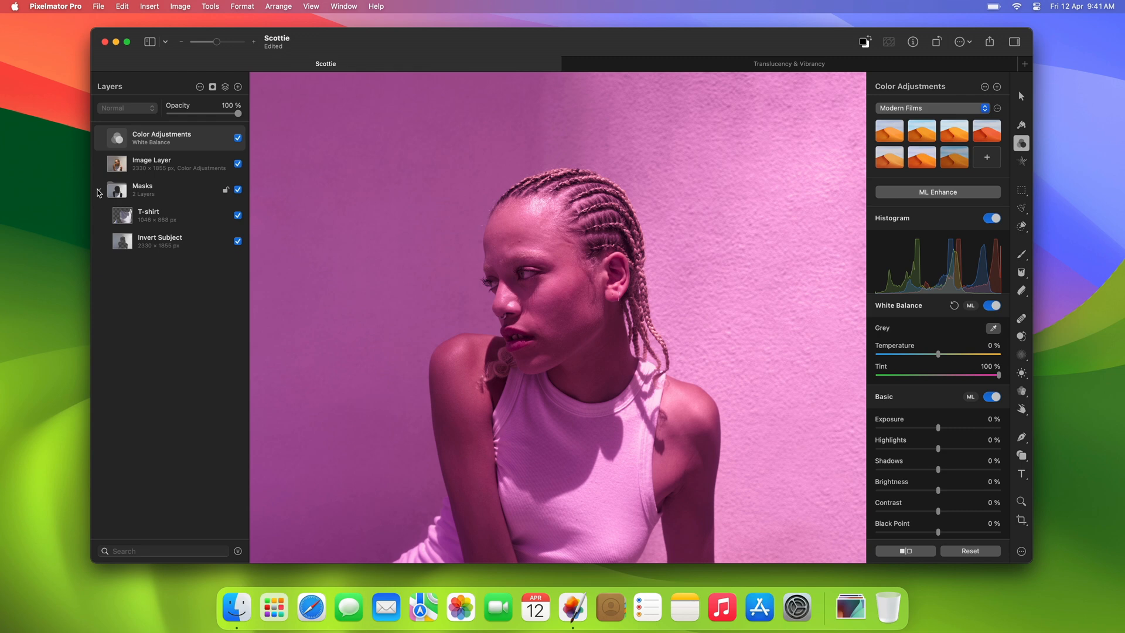
pyautogui.click(98, 189)
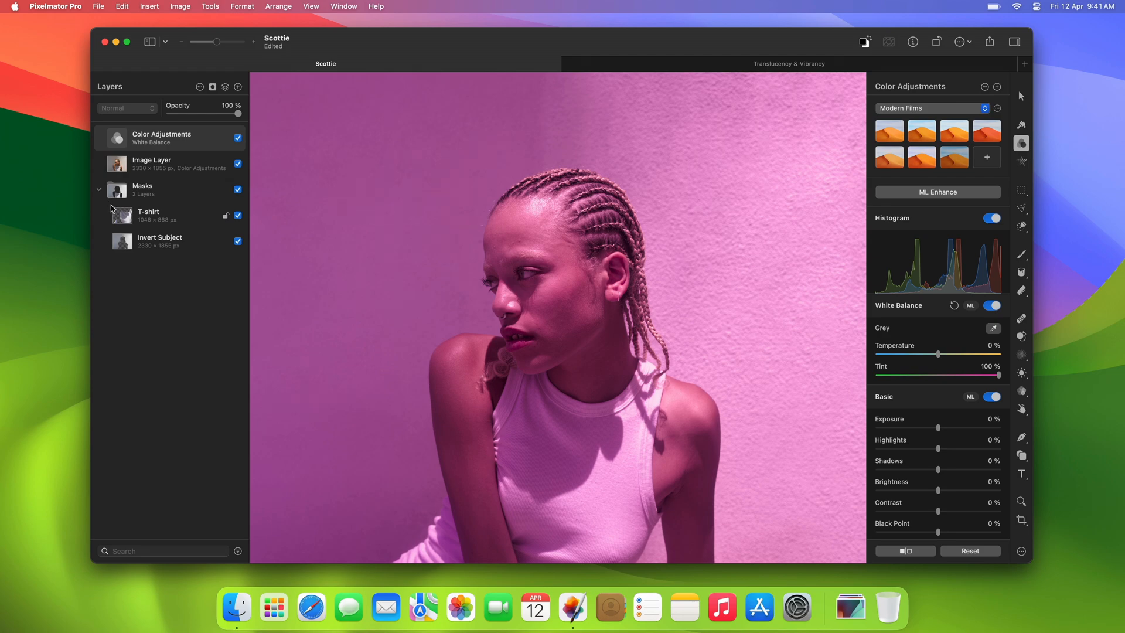
# Load the T-shirt shape as a selection and add it as a mask on the Color Adjustments layer
pyautogui.click(122, 216)
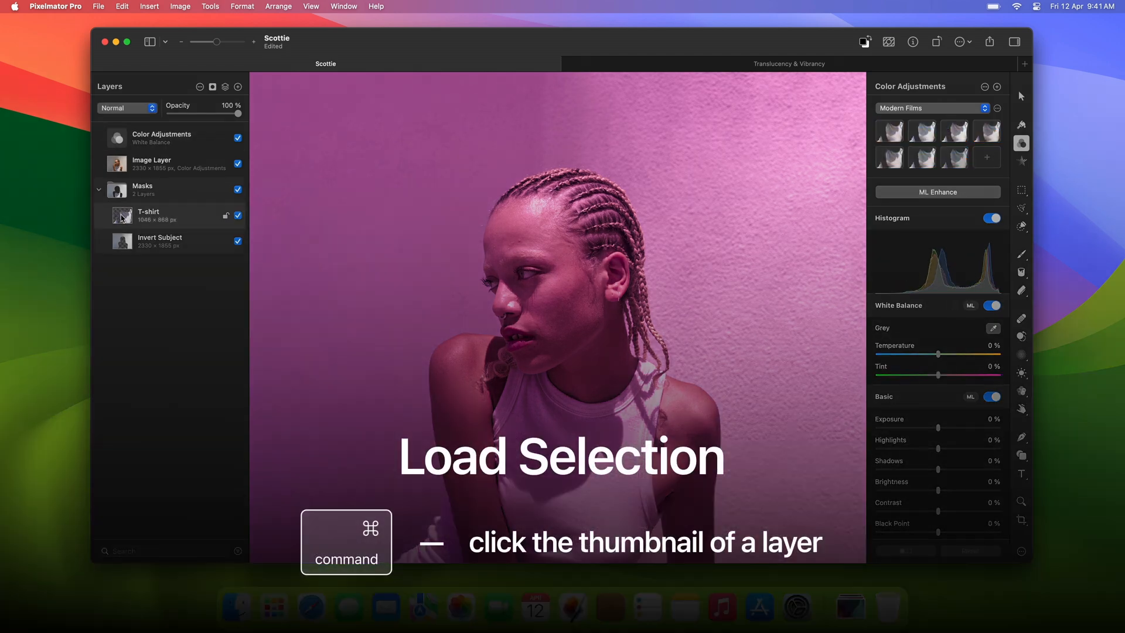
pyautogui.click(121, 216)
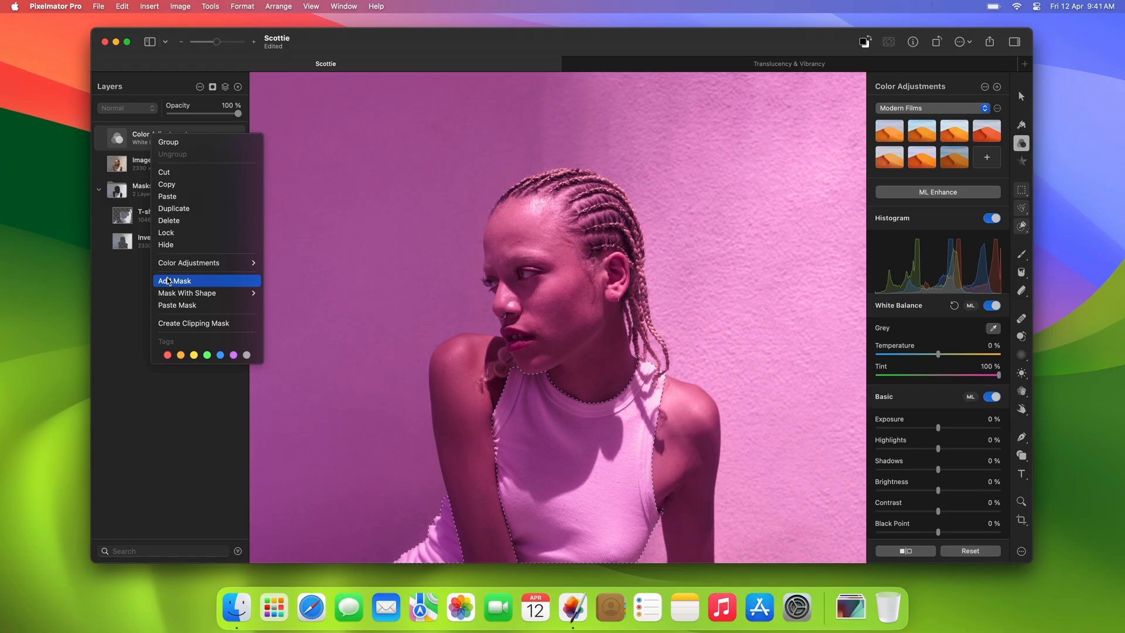
pyautogui.click(173, 281)
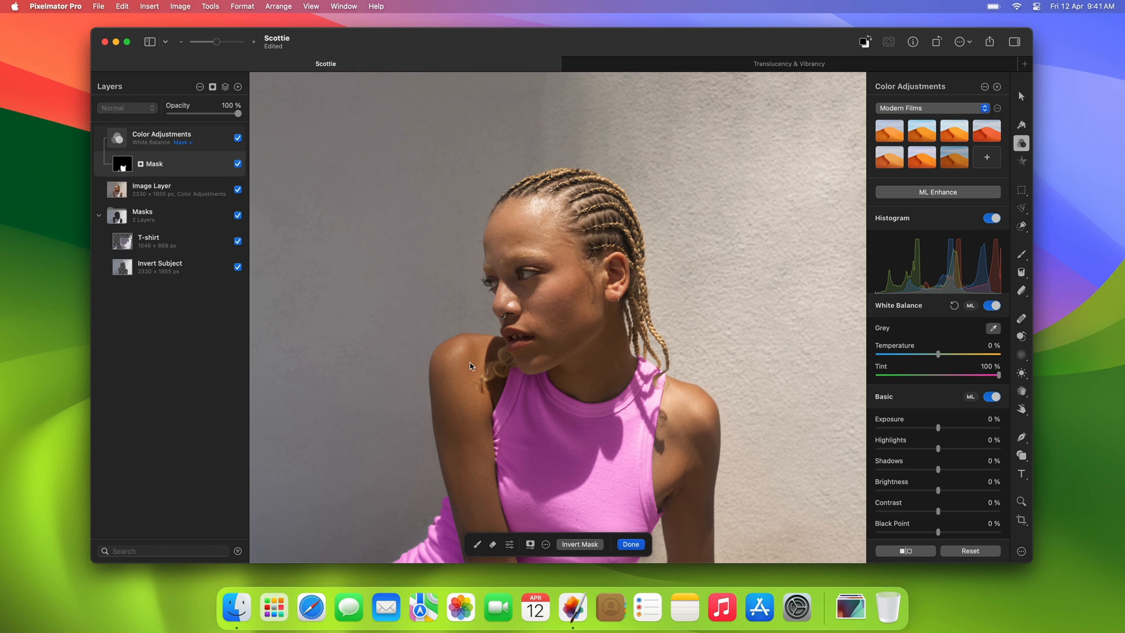
# Shift the masked top's Hue to 55% so it turns yellow
pyautogui.scroll(-3)
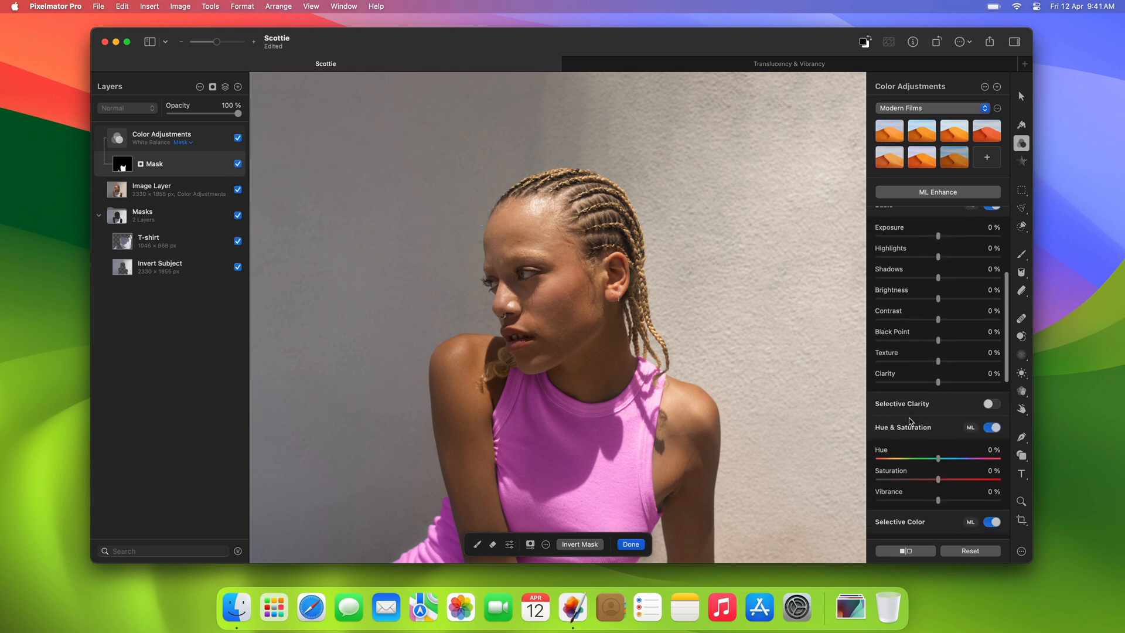
pyautogui.scroll(-3)
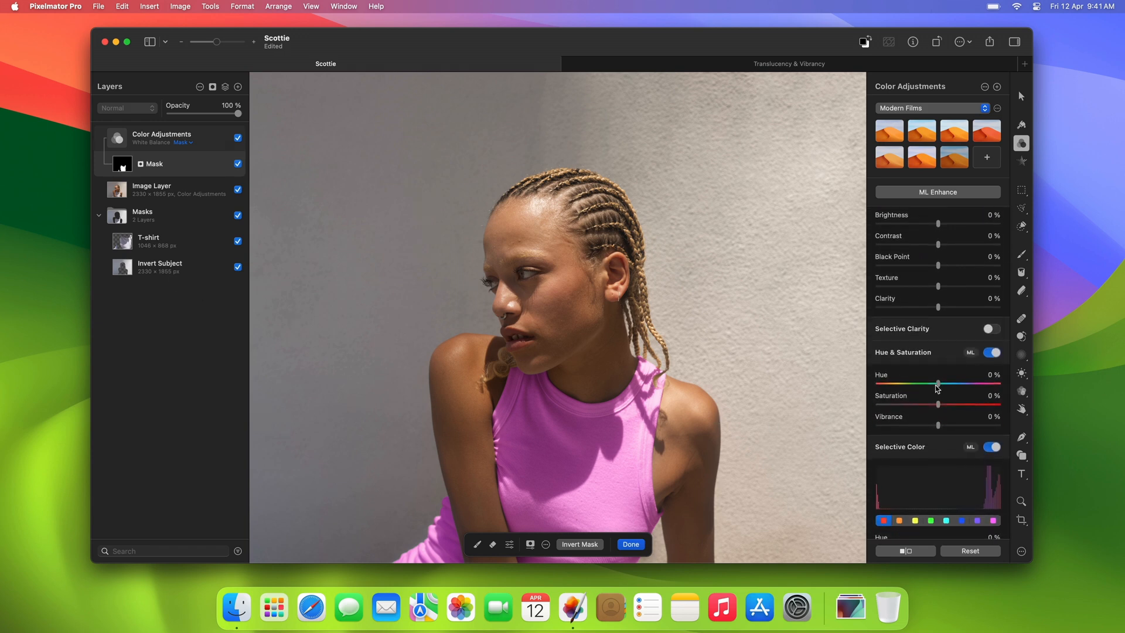
pyautogui.moveTo(937, 385); pyautogui.dragTo(879, 386)
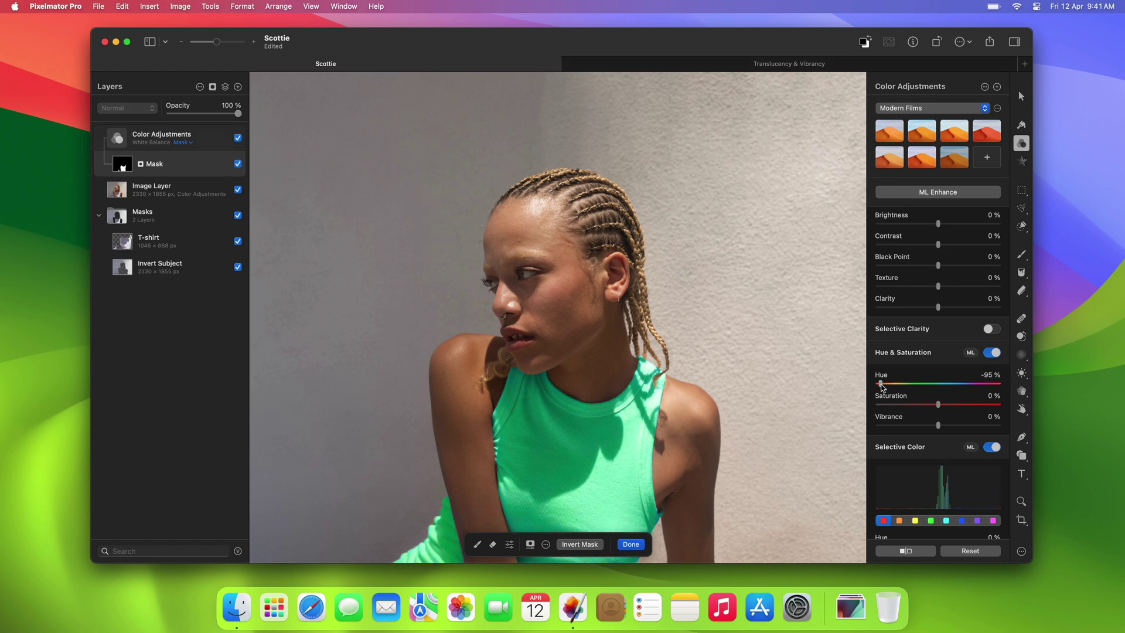
pyautogui.moveTo(880, 384); pyautogui.dragTo(955, 384)
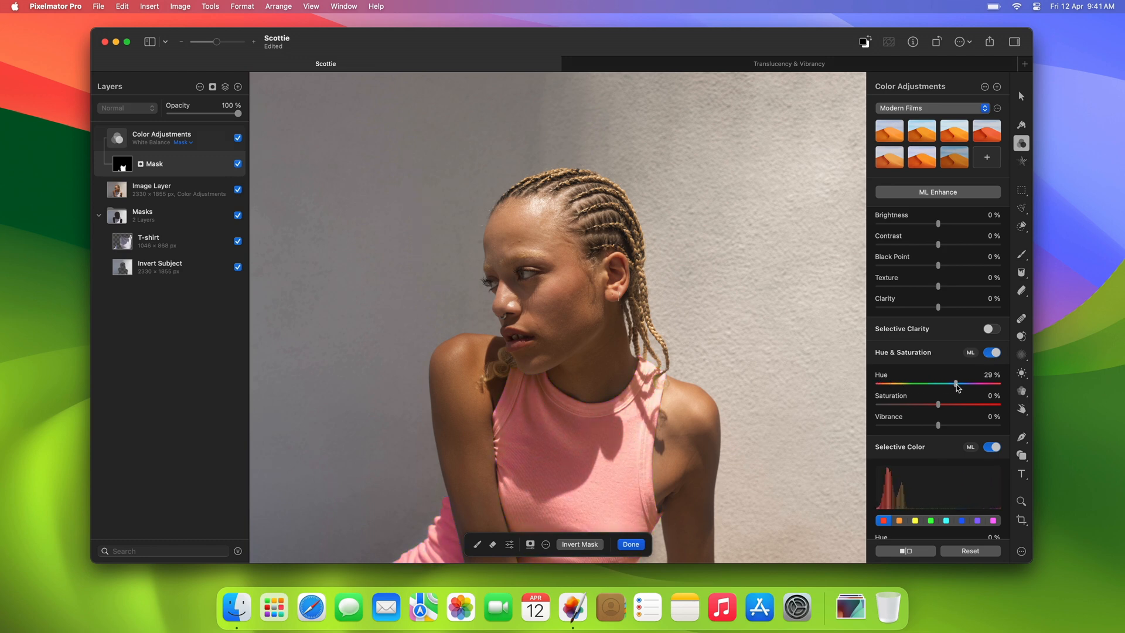
pyautogui.moveTo(955, 385); pyautogui.dragTo(972, 385)
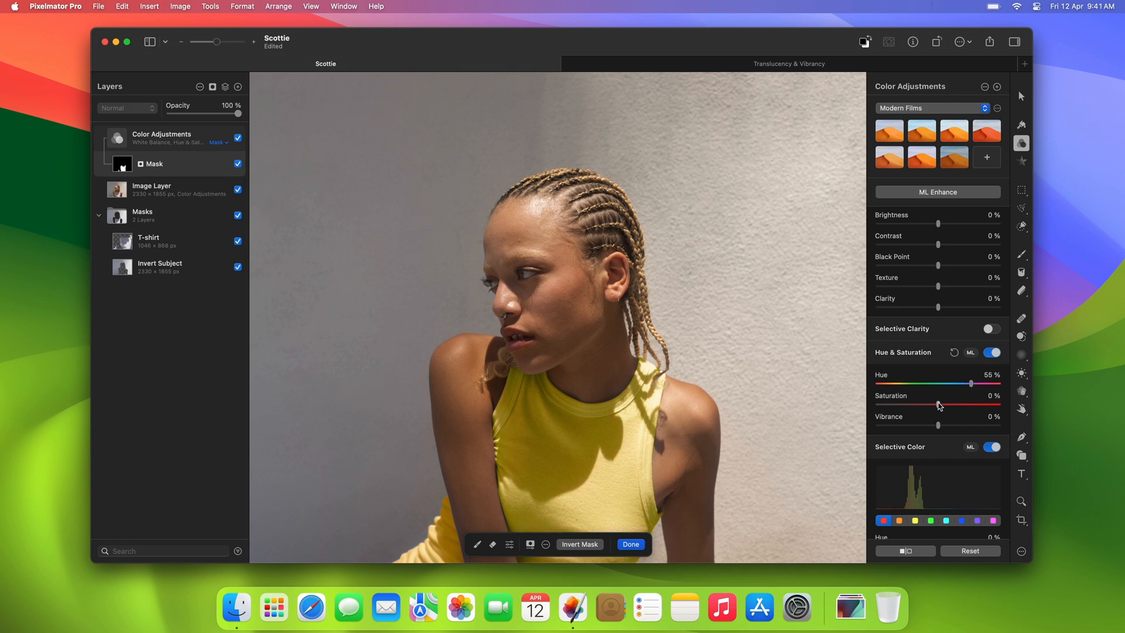
pyautogui.moveTo(938, 406); pyautogui.dragTo(950, 406)
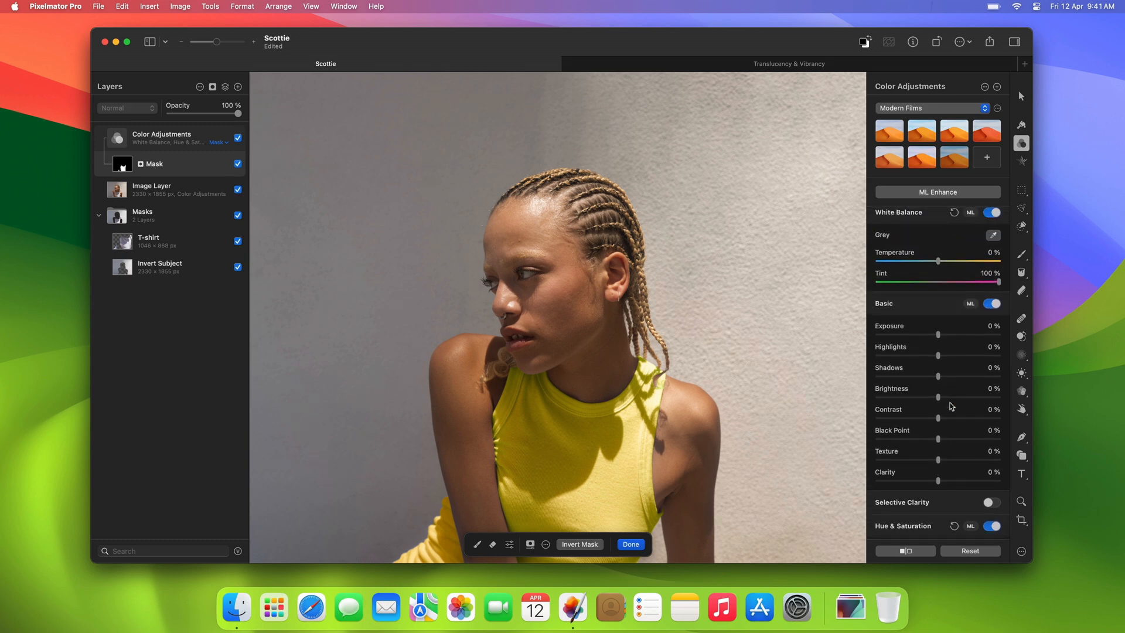
# Lower the top's Exposure to -12% and Highlights to -64%
pyautogui.moveTo(938, 335); pyautogui.dragTo(935, 335)
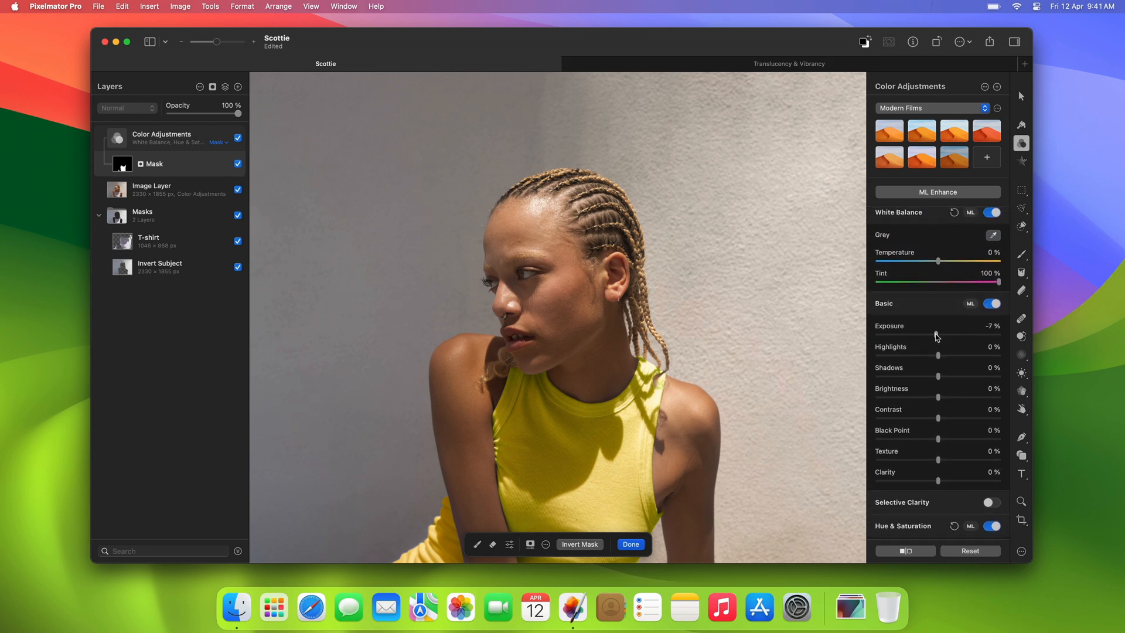
pyautogui.moveTo(939, 334); pyautogui.dragTo(934, 334)
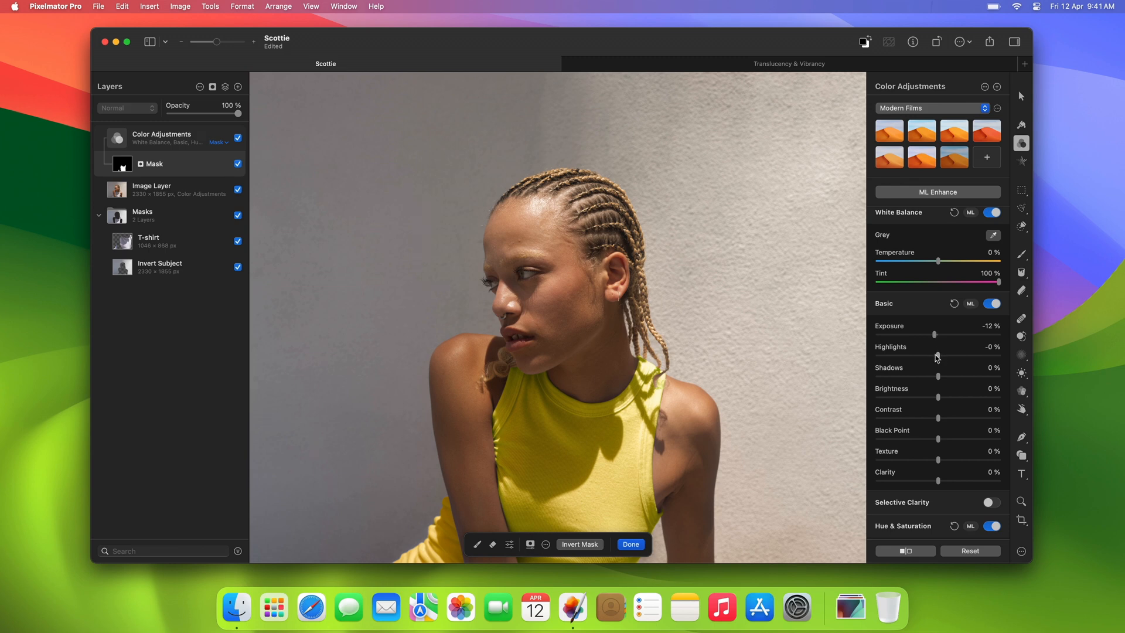
pyautogui.moveTo(936, 356); pyautogui.dragTo(902, 356)
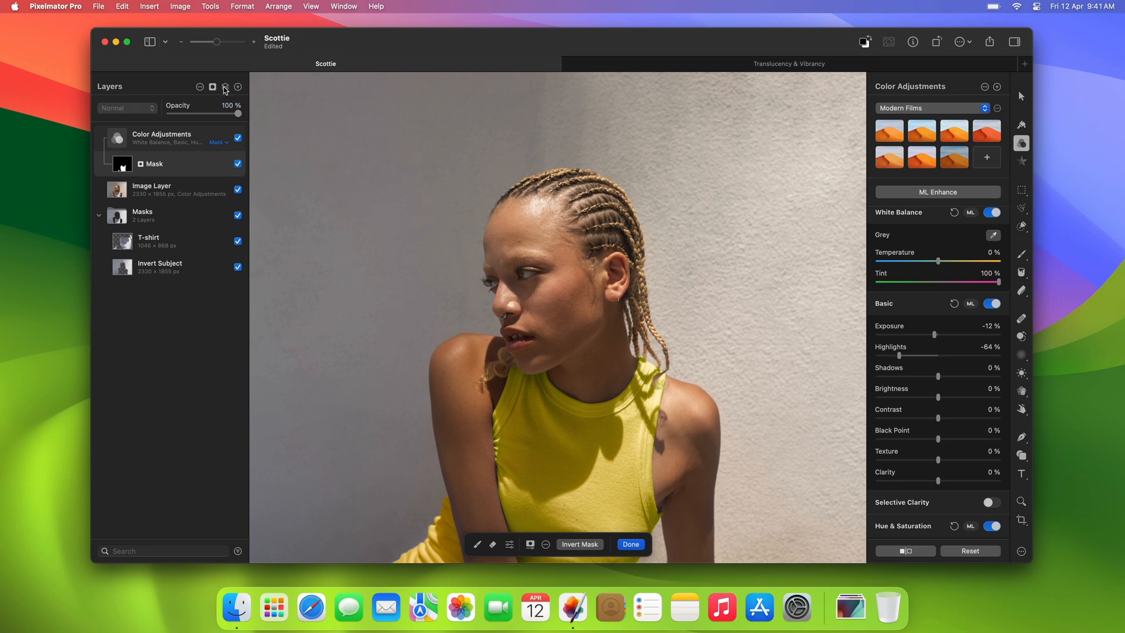
# Add a Color Adjustments layer masked with the Invert Subject background selection
pyautogui.click(218, 87)
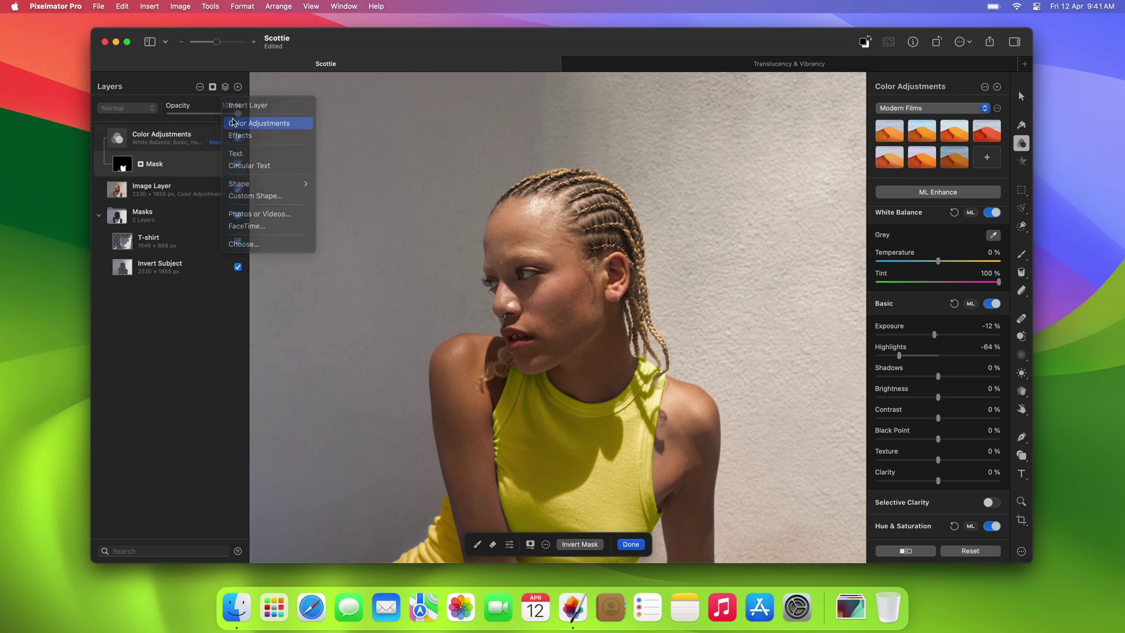
pyautogui.click(260, 123)
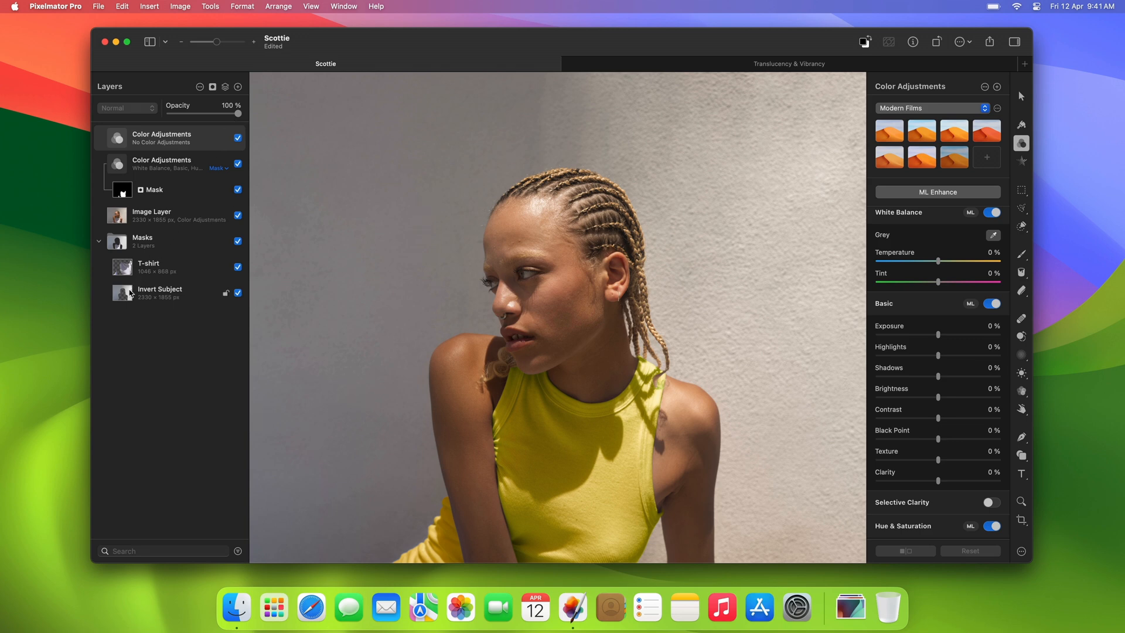
pyautogui.click(122, 293)
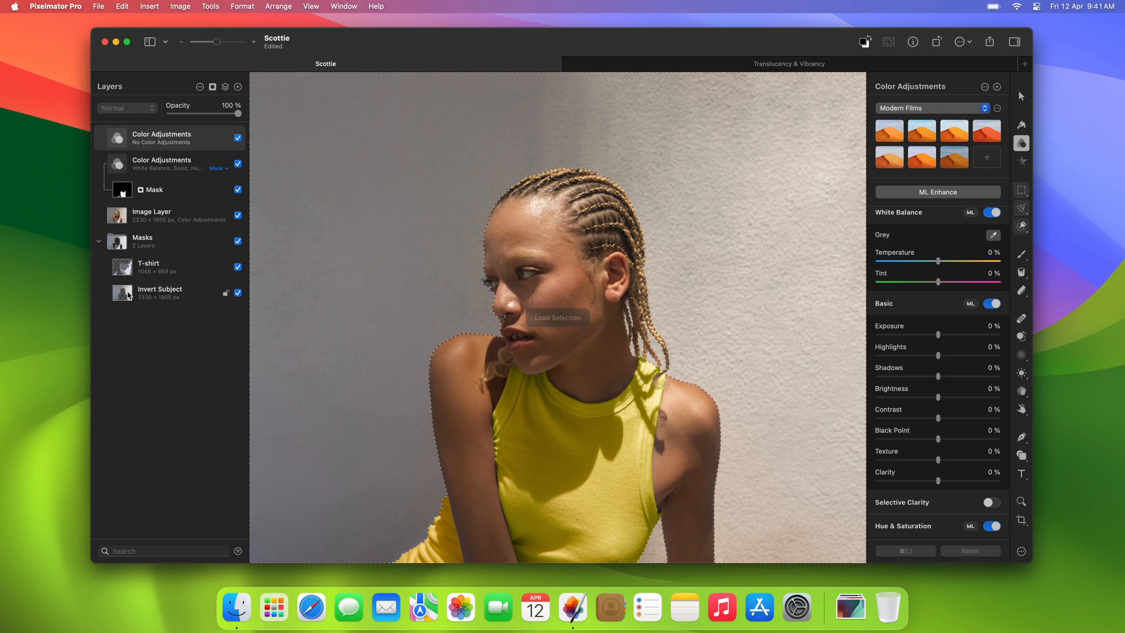
pyautogui.rightClick(162, 139)
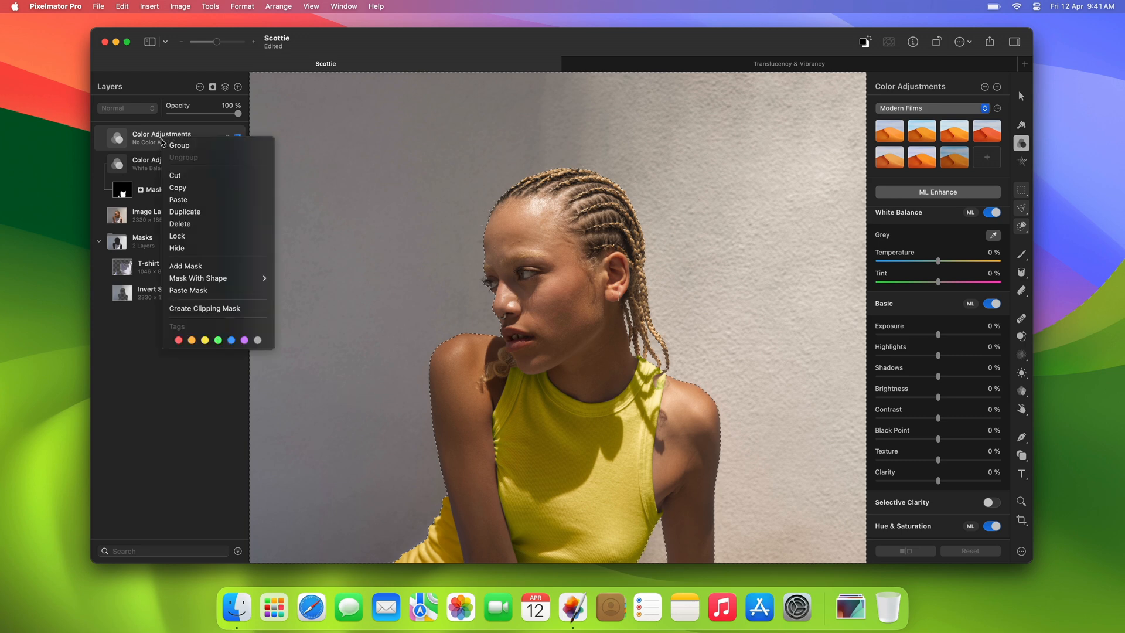
pyautogui.moveTo(185, 265)
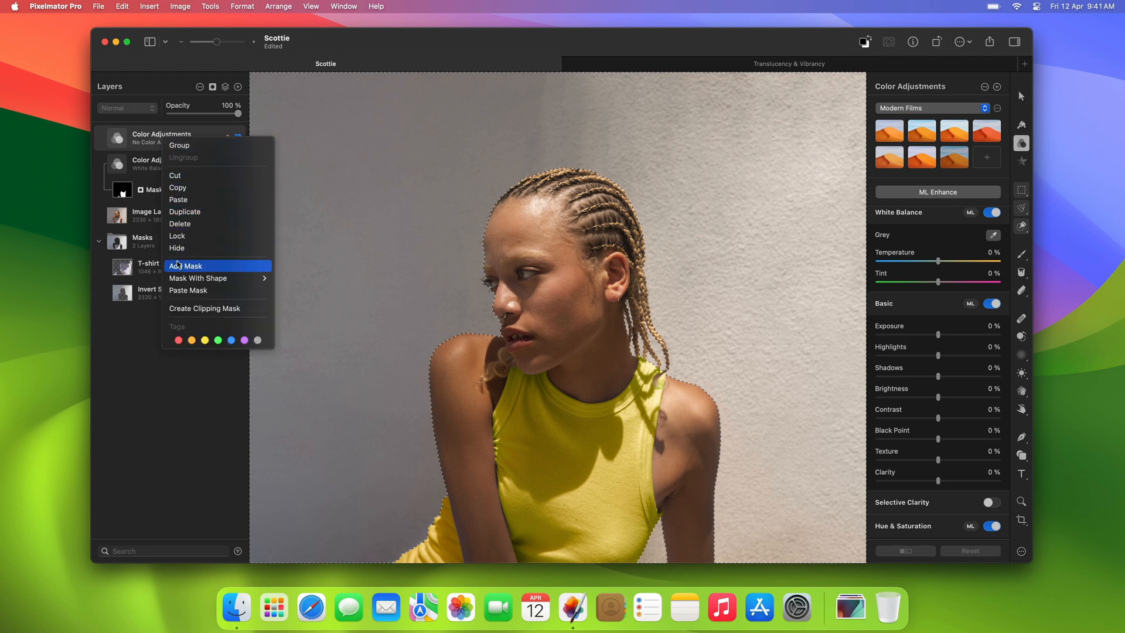
pyautogui.click(186, 265)
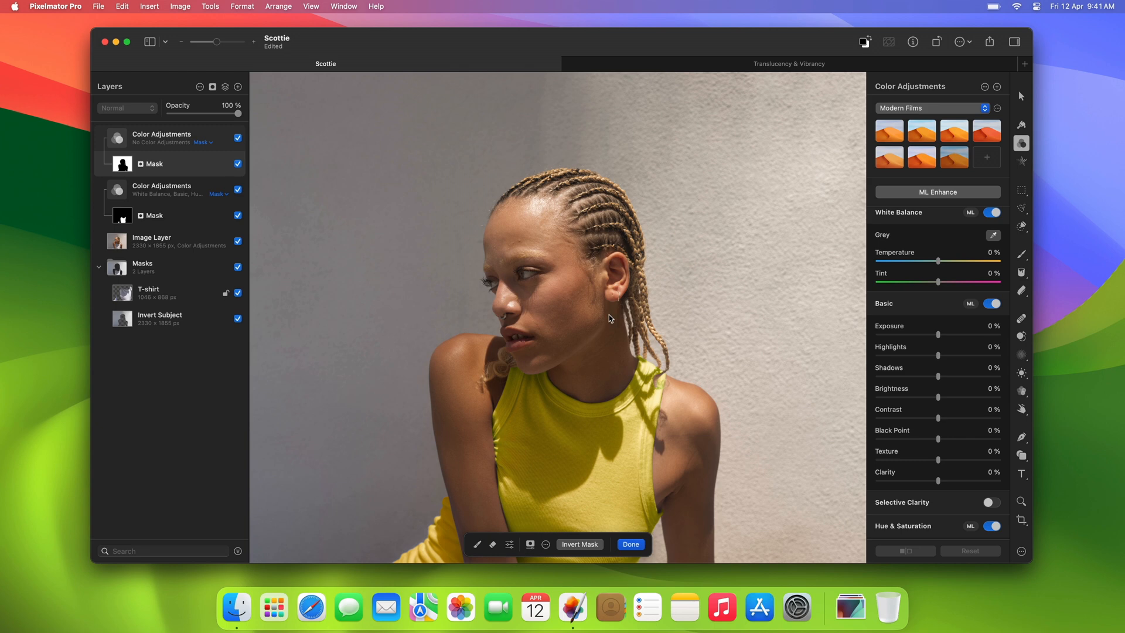
# Set the background Temperature to about -96% so the wall turns blue
pyautogui.moveTo(938, 262); pyautogui.dragTo(932, 261)
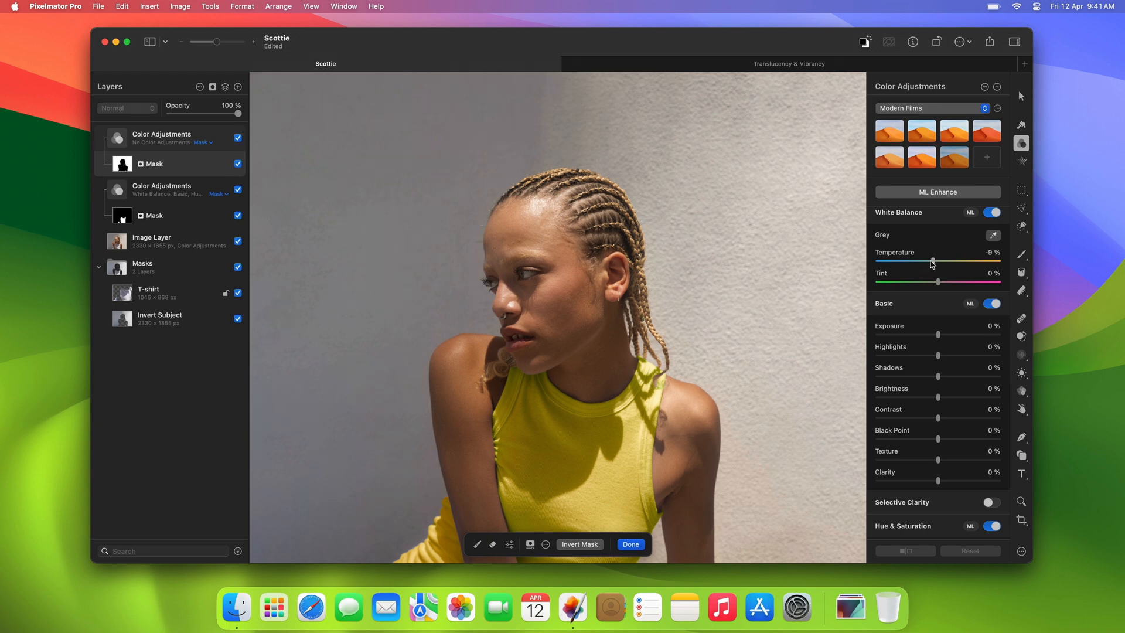
pyautogui.moveTo(932, 261); pyautogui.dragTo(878, 261)
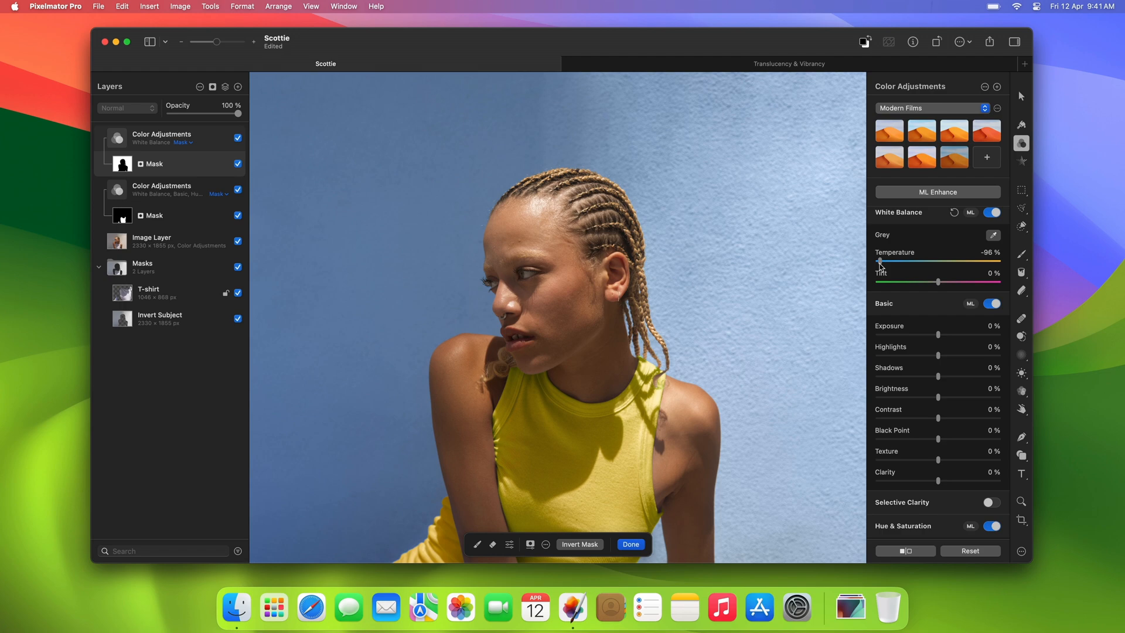
pyautogui.click(790, 63)
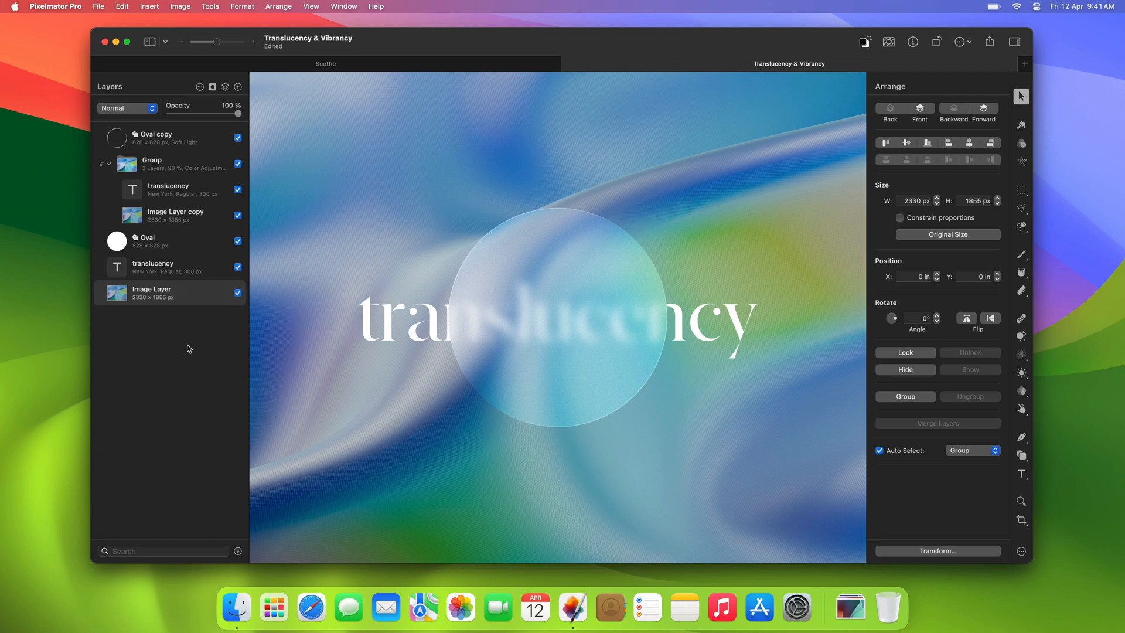
pyautogui.moveTo(188, 310)
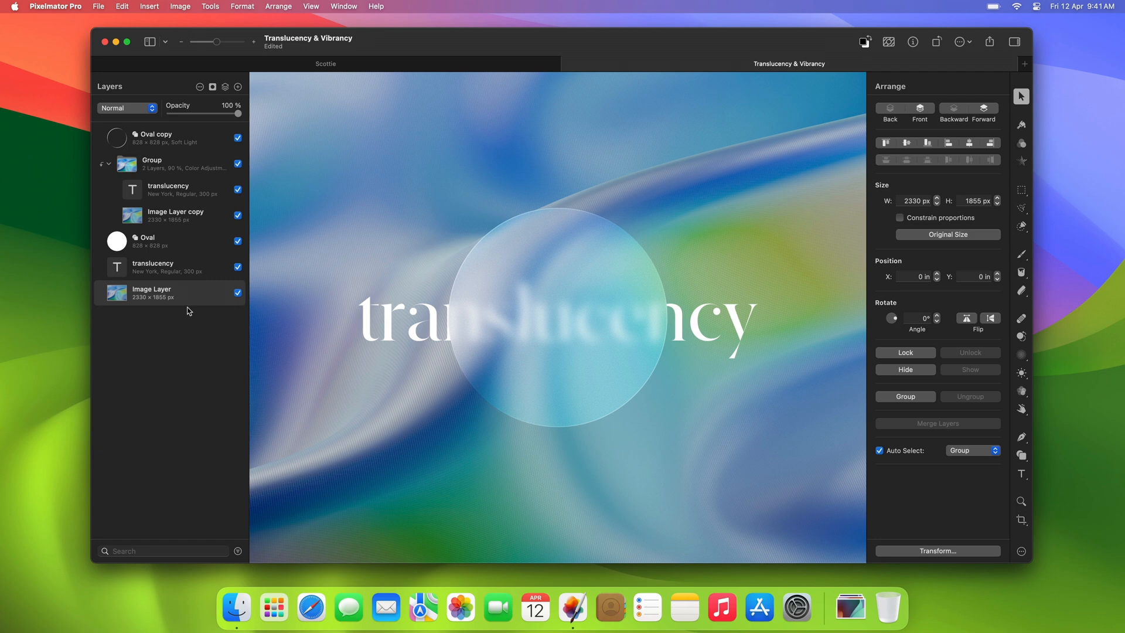
# Inspect the text-and-image group at 90% opacity, the Oval layer and the translucency text
pyautogui.click(169, 190)
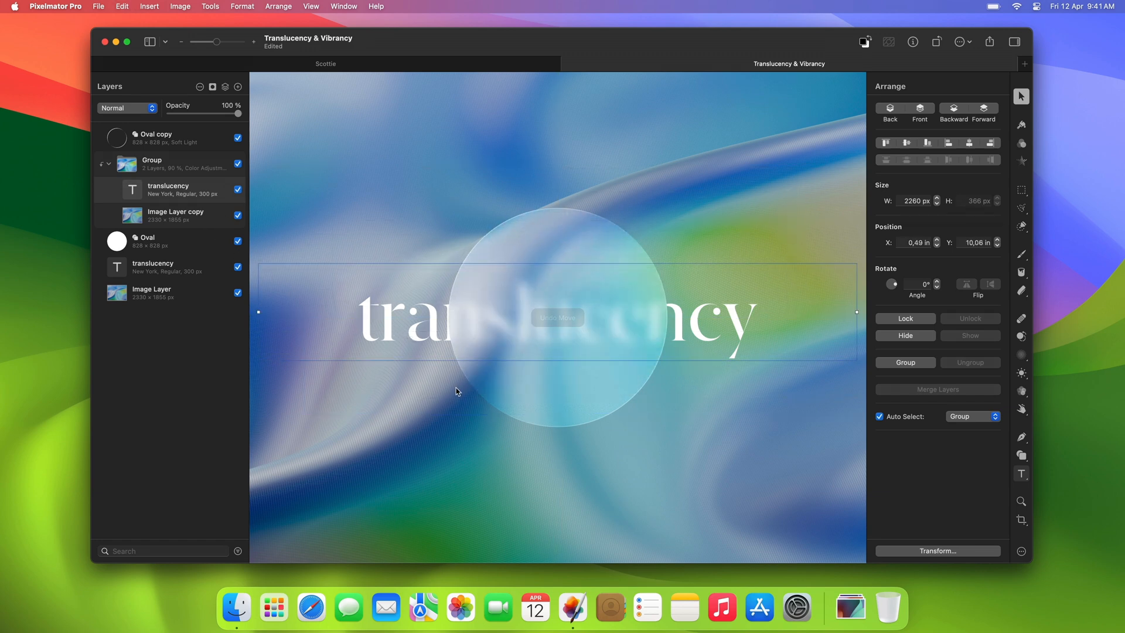
pyautogui.click(152, 241)
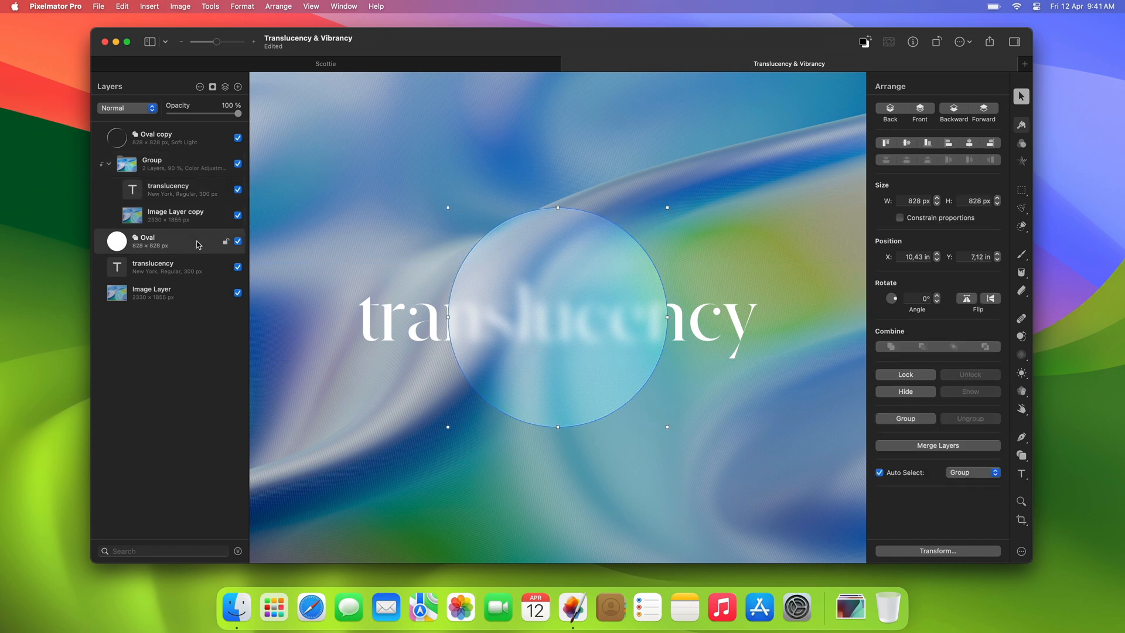
pyautogui.click(152, 162)
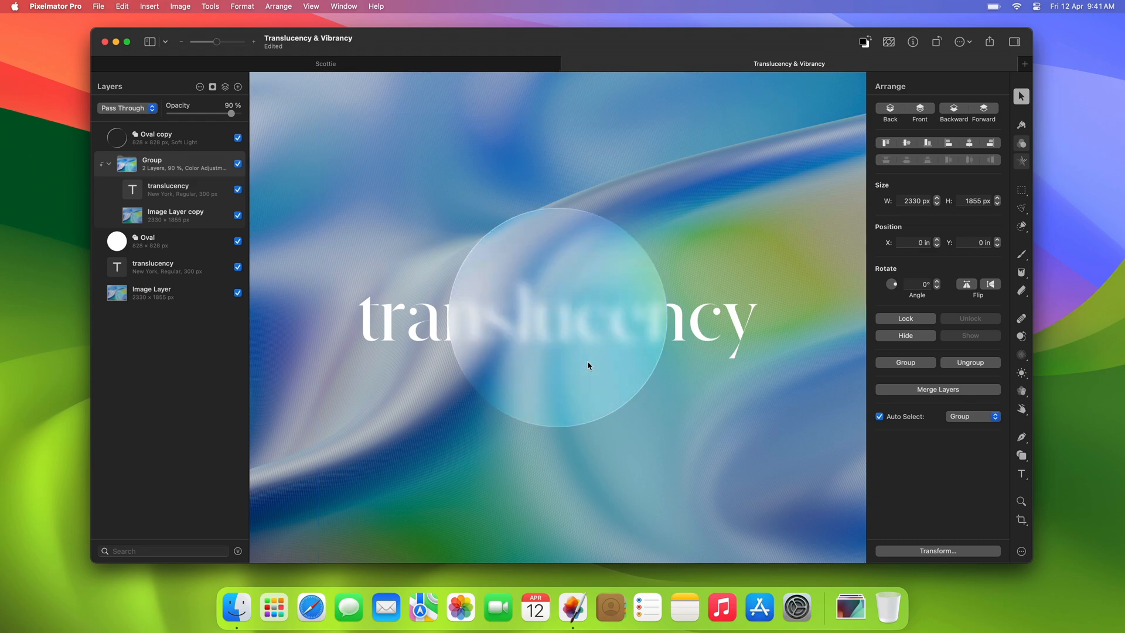
pyautogui.moveTo(525, 354)
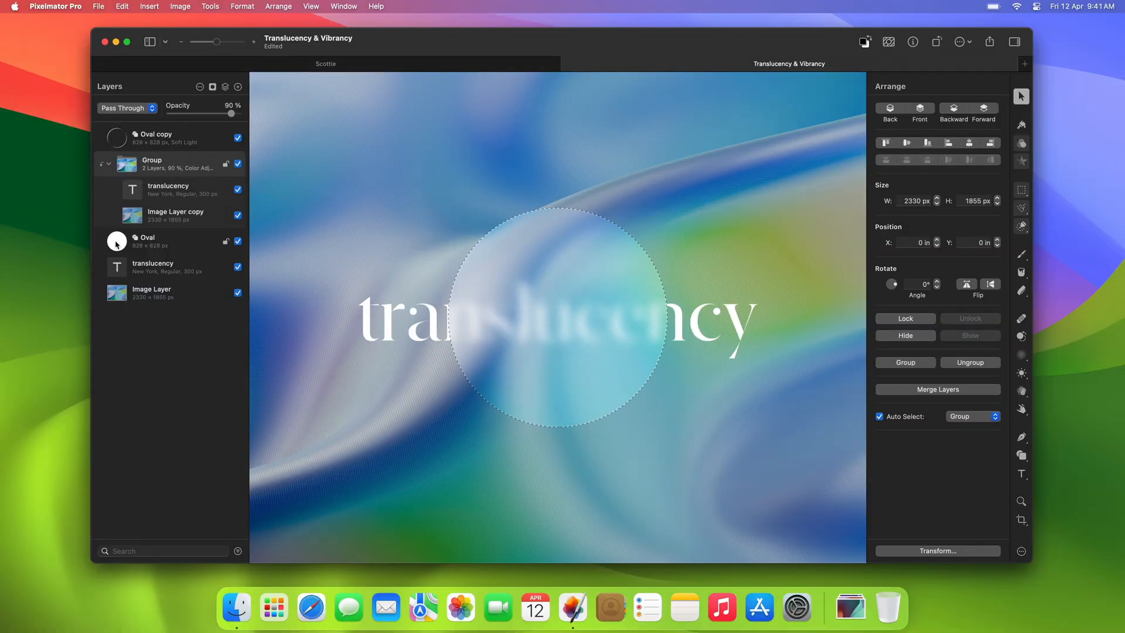
# Delete the blurred text-and-image group and the solid white Oval layer
pyautogui.click(169, 190)
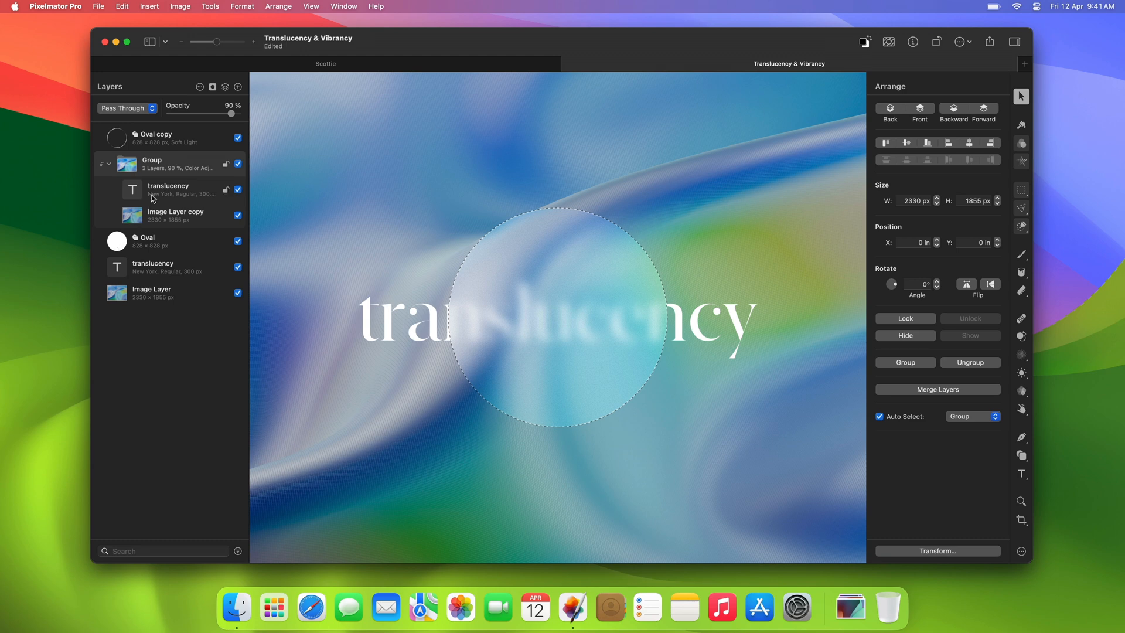
pyautogui.rightClick(151, 194)
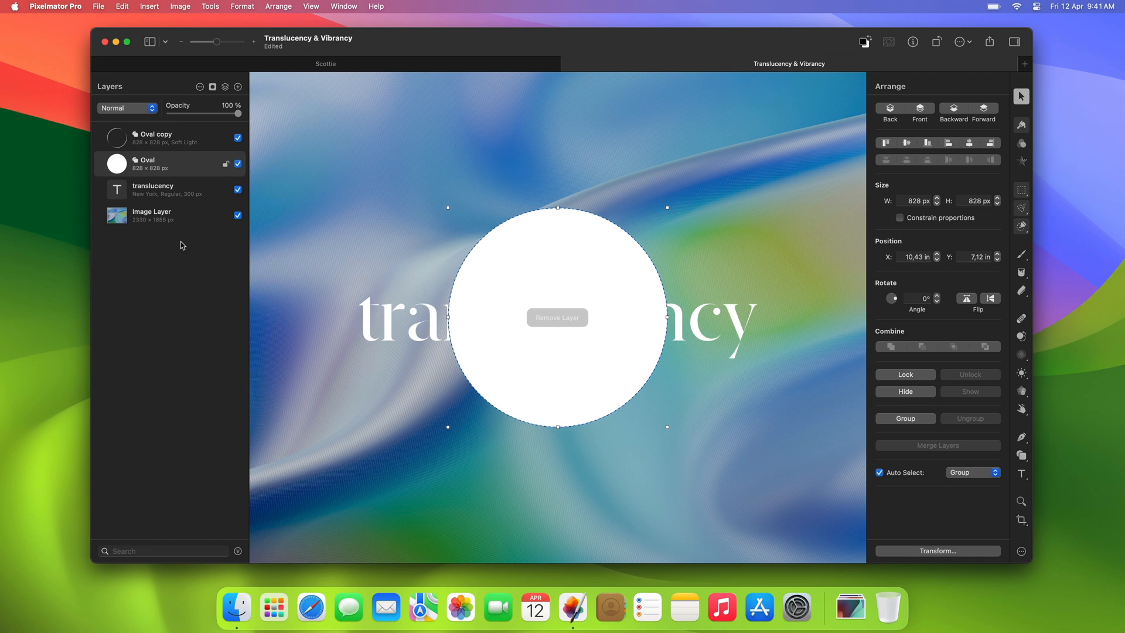
pyautogui.rightClick(146, 164)
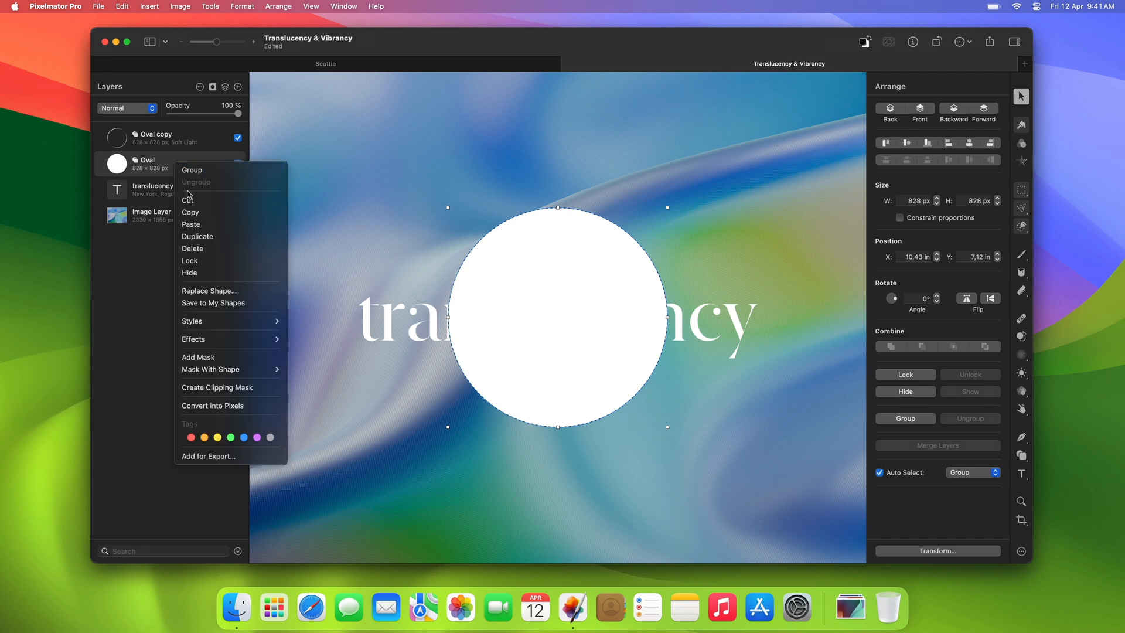
pyautogui.click(192, 248)
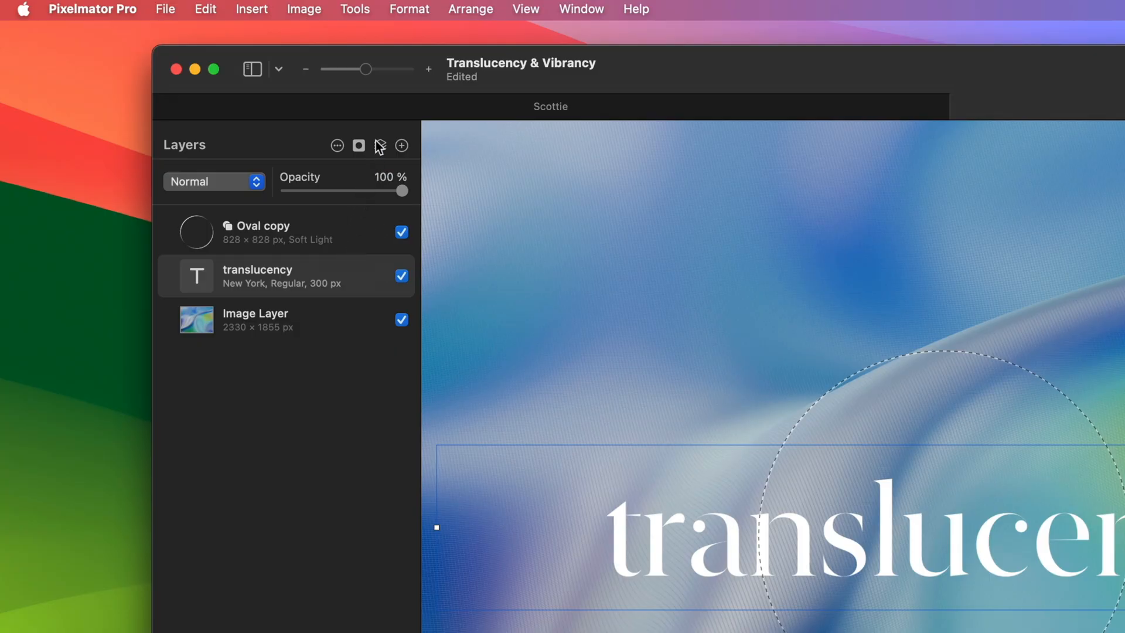
# Insert a masked Effects layer and paste the copied Grain and Gaussian blur effects onto it
pyautogui.click(381, 145)
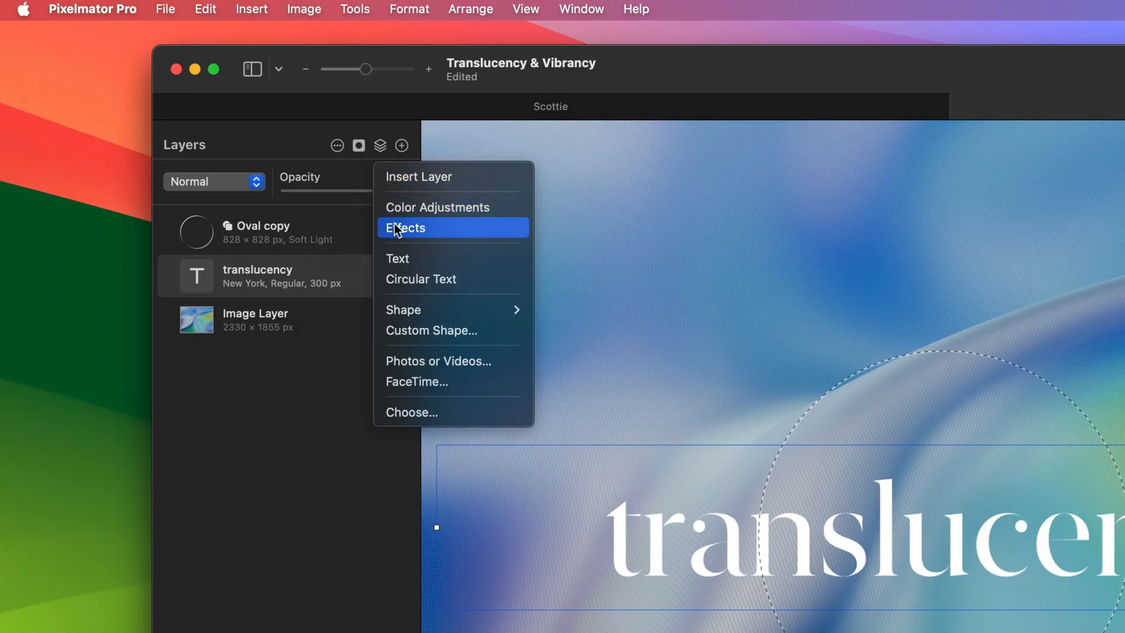
pyautogui.click(405, 227)
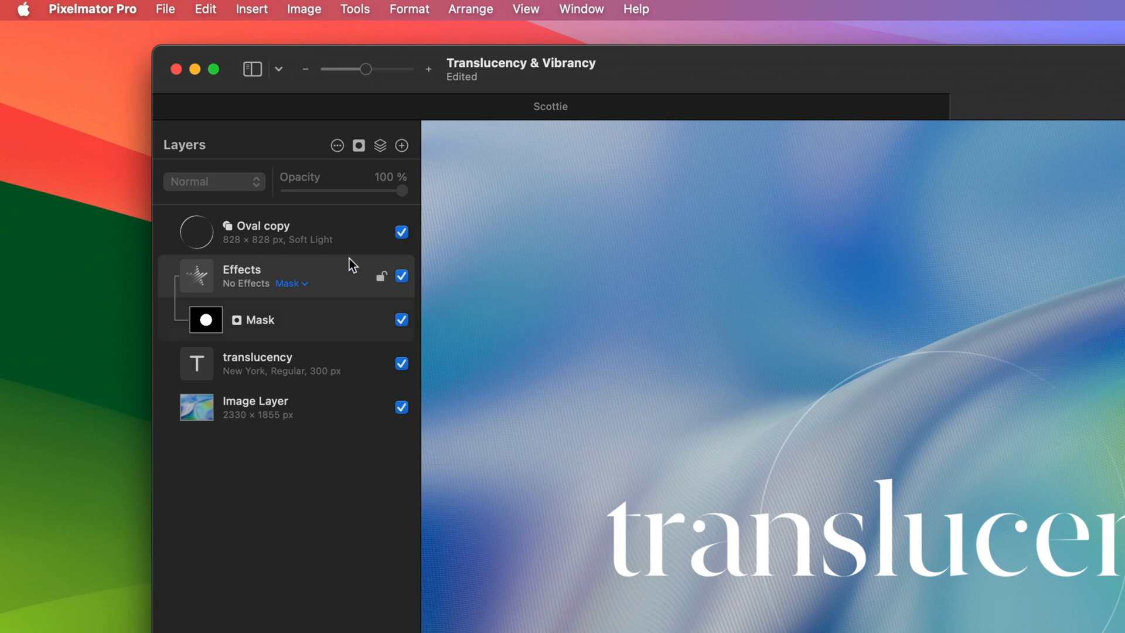
pyautogui.rightClick(242, 269)
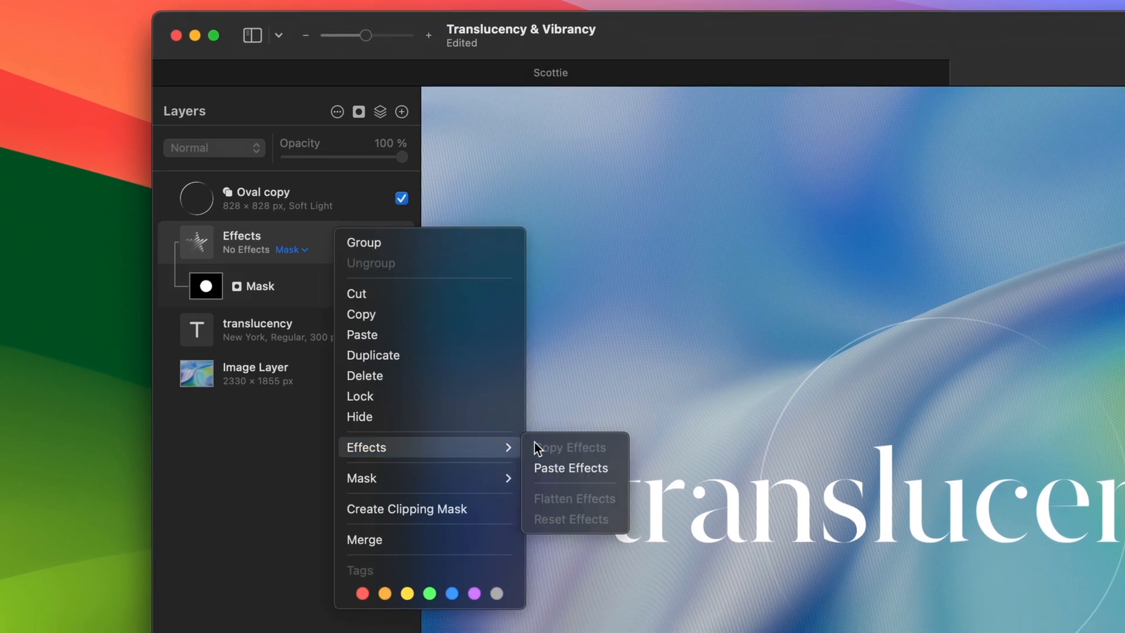
pyautogui.click(572, 467)
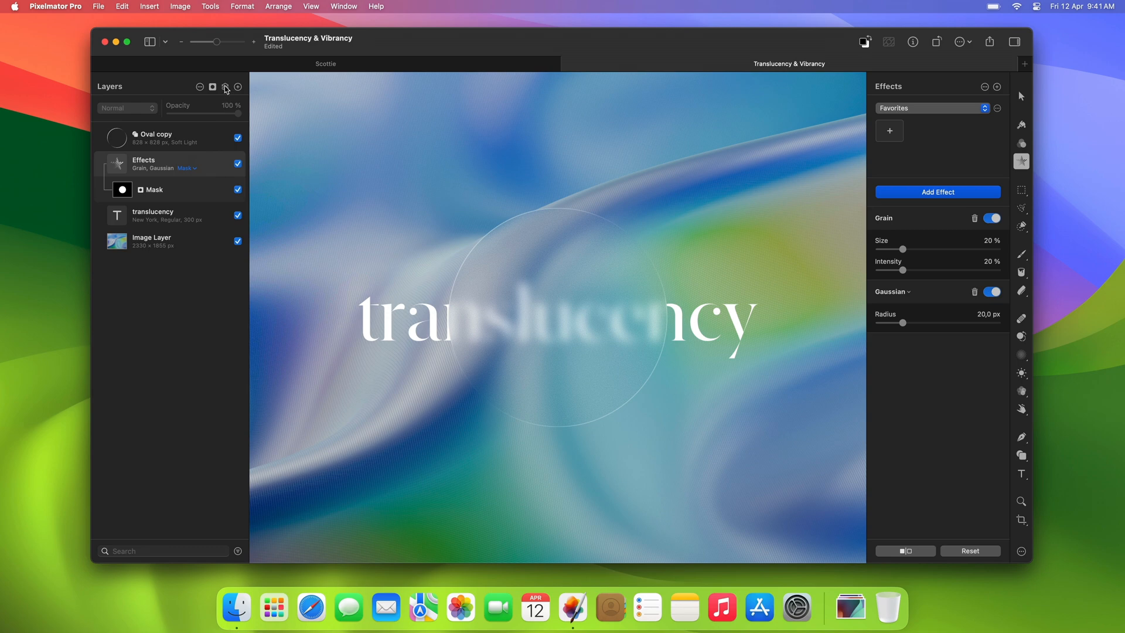
# Insert a Color Adjustments layer and raise Exposure to 25% and Saturation to 22%
pyautogui.click(237, 86)
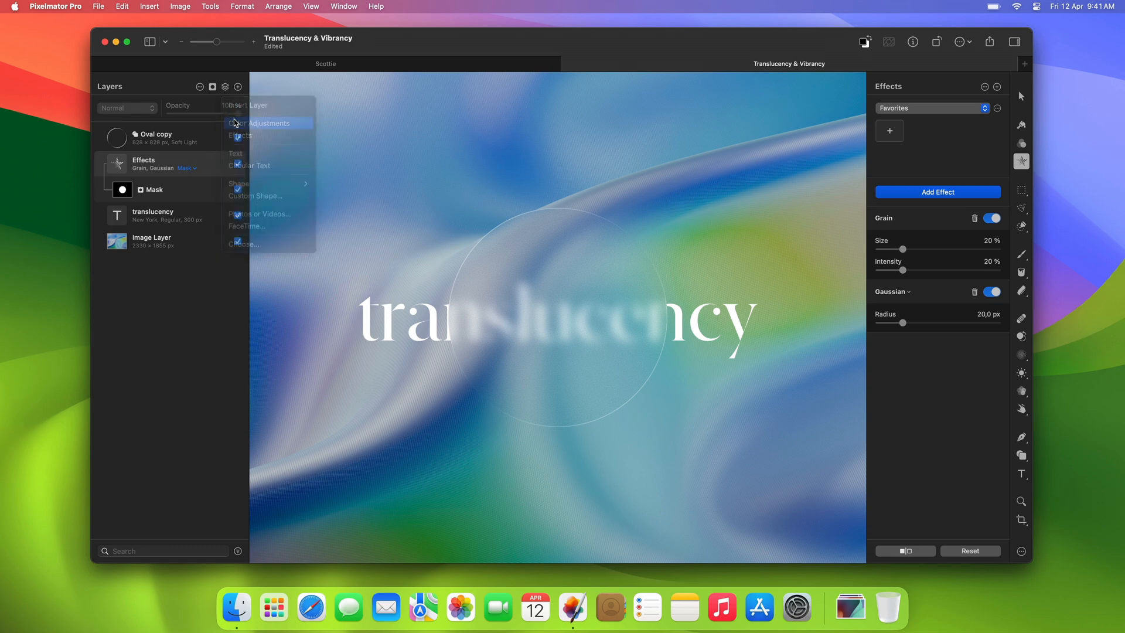
pyautogui.click(262, 123)
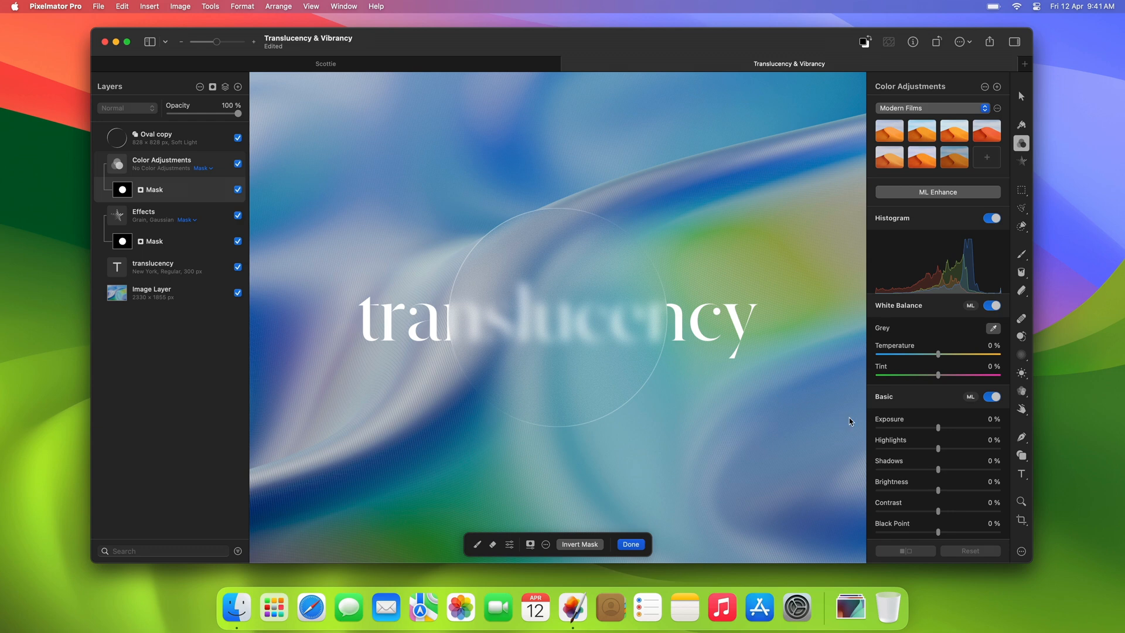
pyautogui.moveTo(938, 428); pyautogui.dragTo(940, 428)
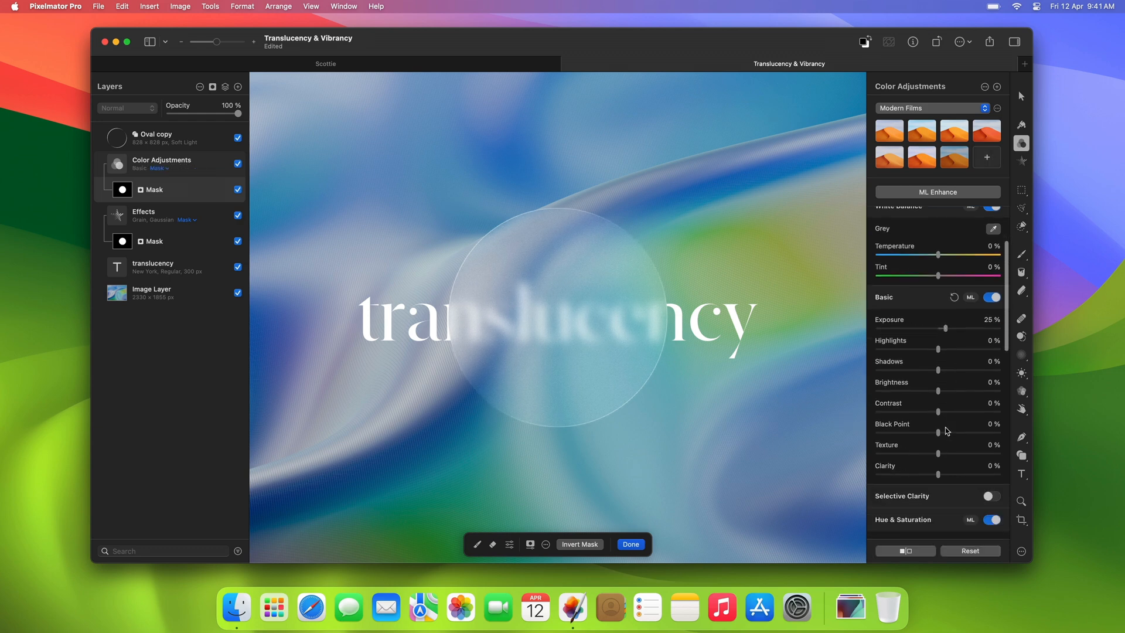
pyautogui.scroll(-3)
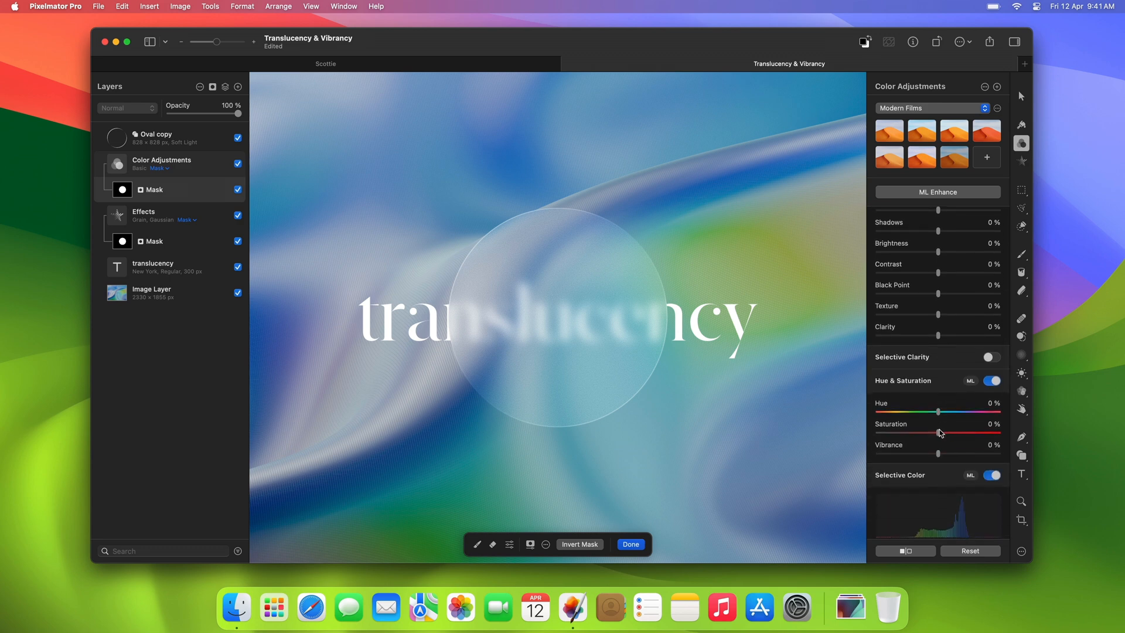
pyautogui.moveTo(938, 432); pyautogui.dragTo(951, 433)
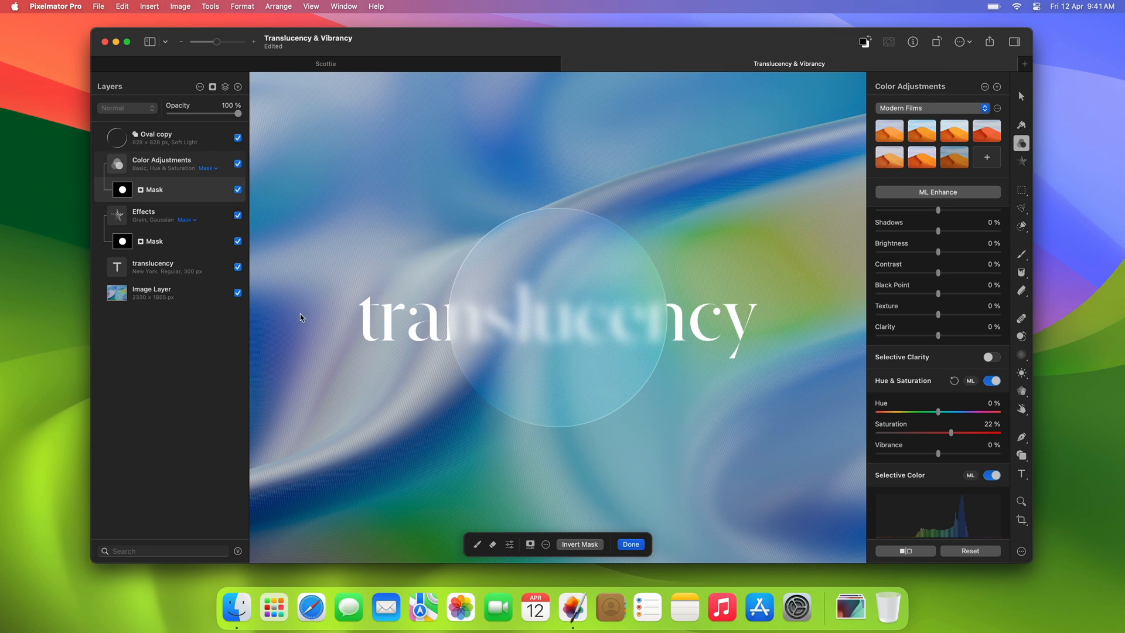
pyautogui.click(145, 216)
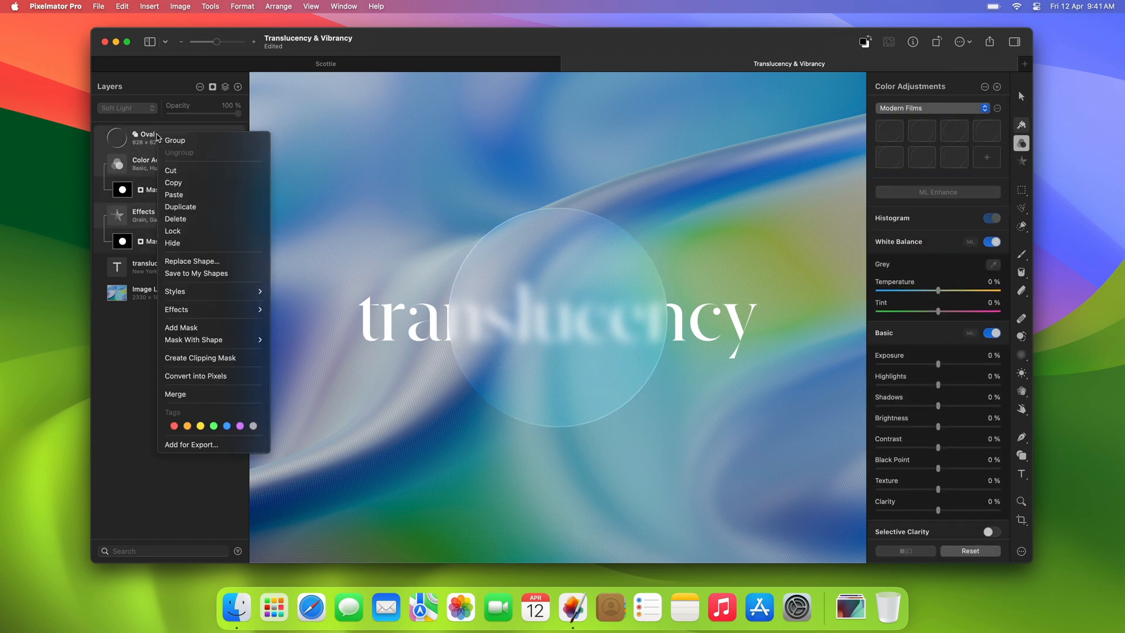
# Group the circle, adjustments and effects layers and rename the group 'Effects'
pyautogui.click(174, 140)
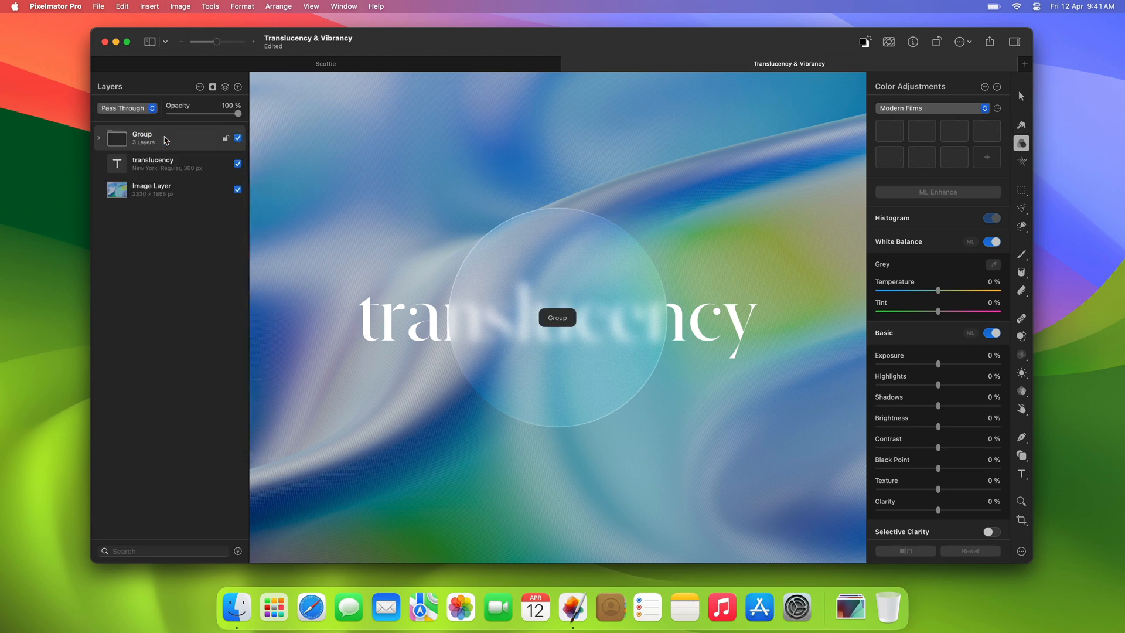
pyautogui.moveTo(143, 138)
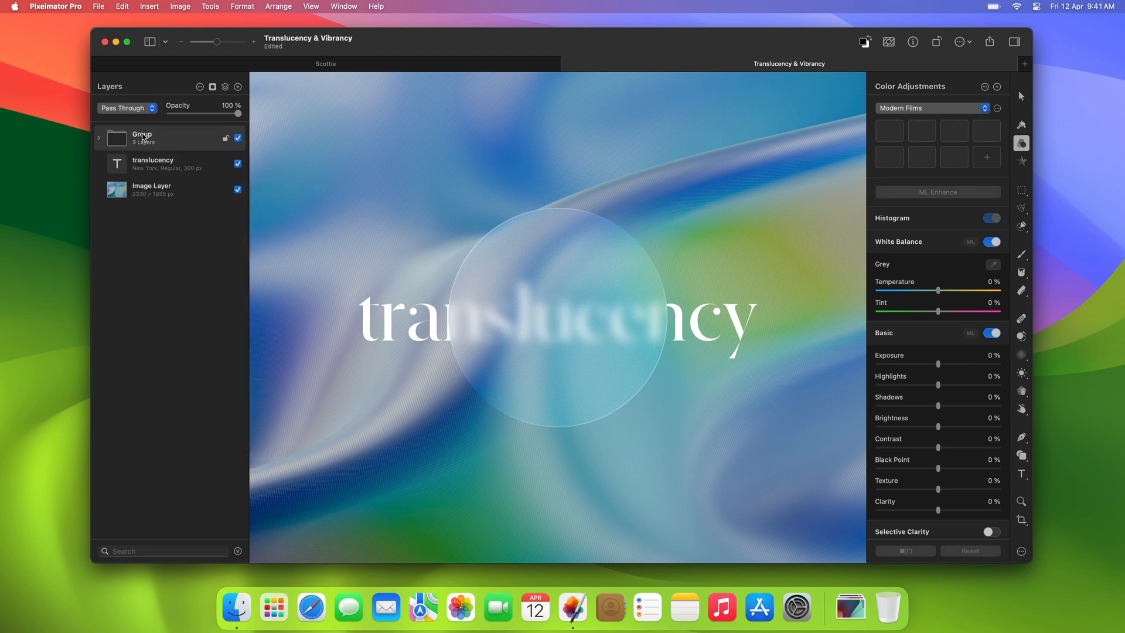
pyautogui.doubleClick(143, 134)
pyautogui.write('Effects')
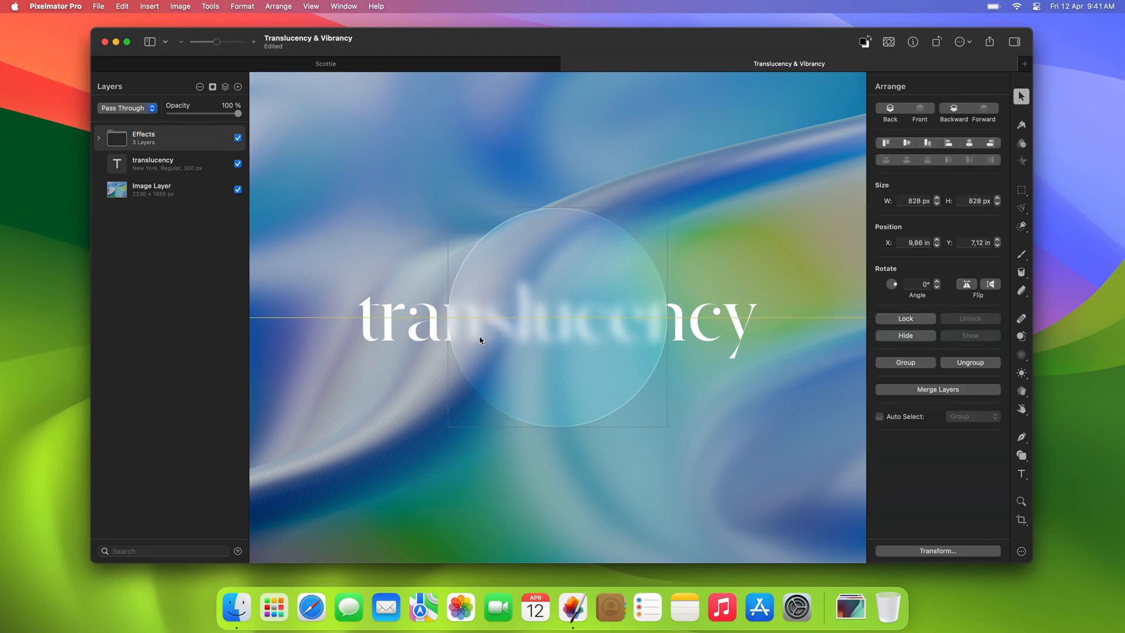
pyautogui.moveTo(481, 340); pyautogui.dragTo(535, 368)
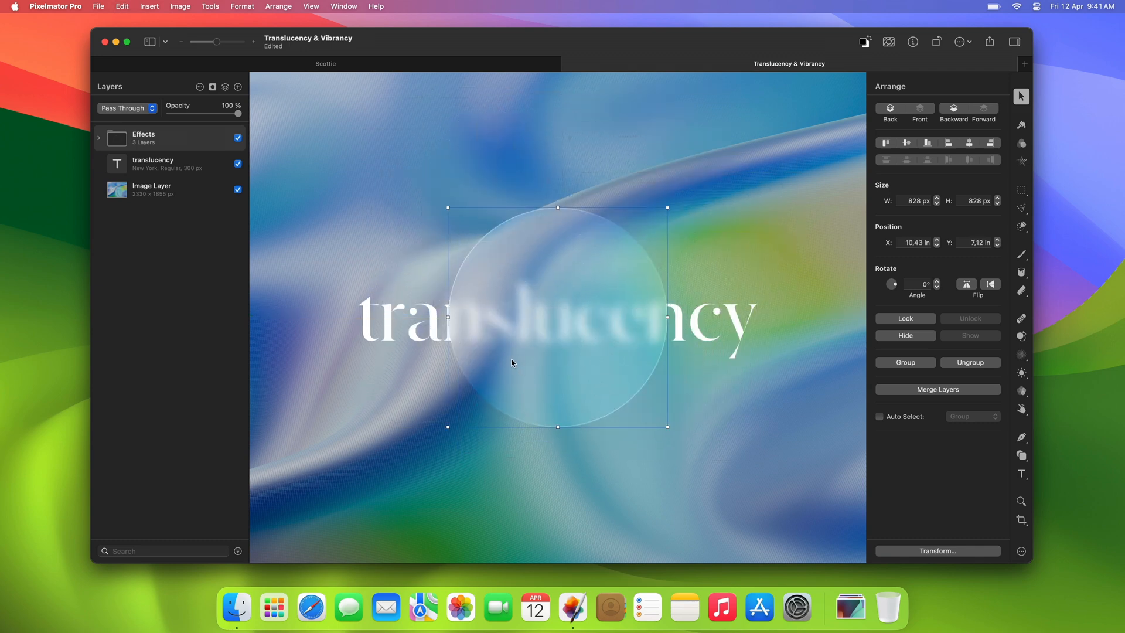
pyautogui.click(167, 164)
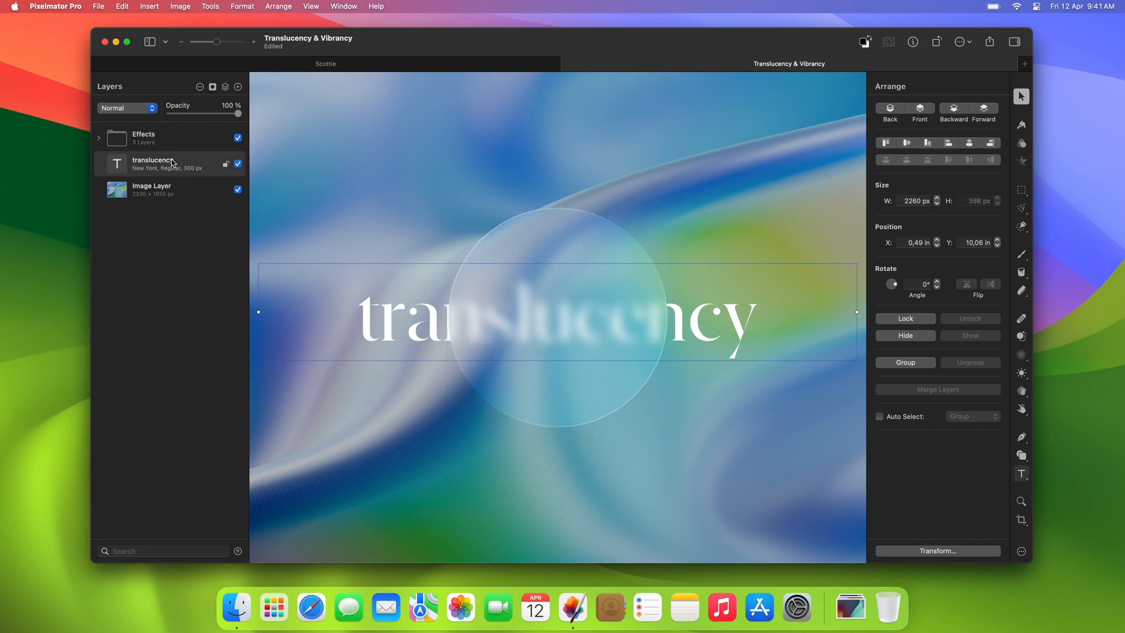
pyautogui.moveTo(556, 312); pyautogui.dragTo(487, 316)
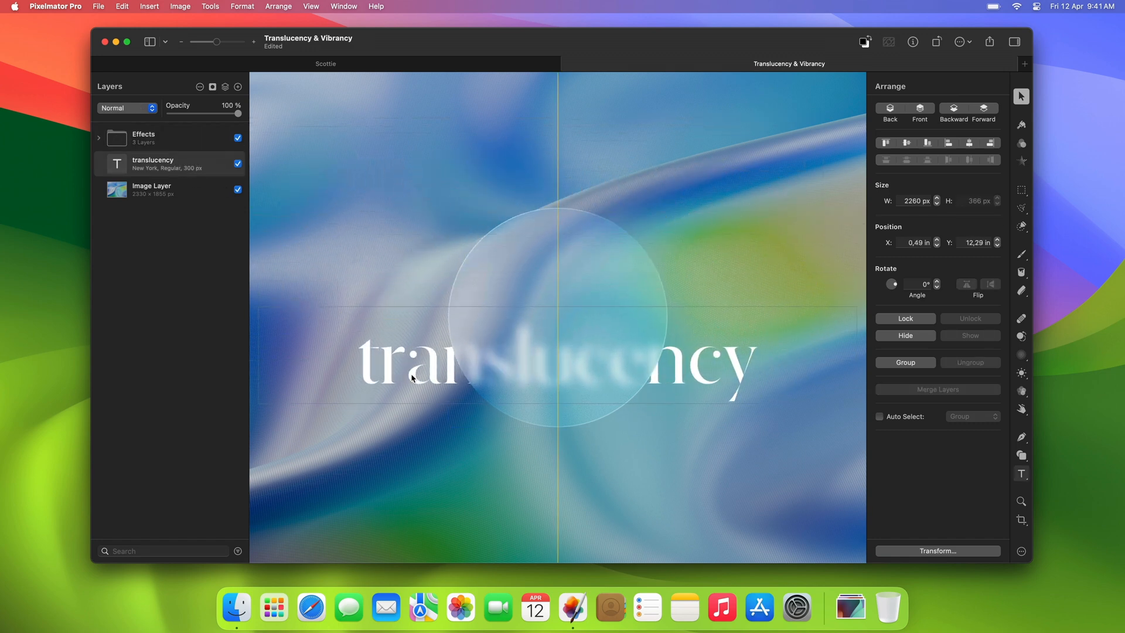
pyautogui.moveTo(555, 364); pyautogui.dragTo(555, 321)
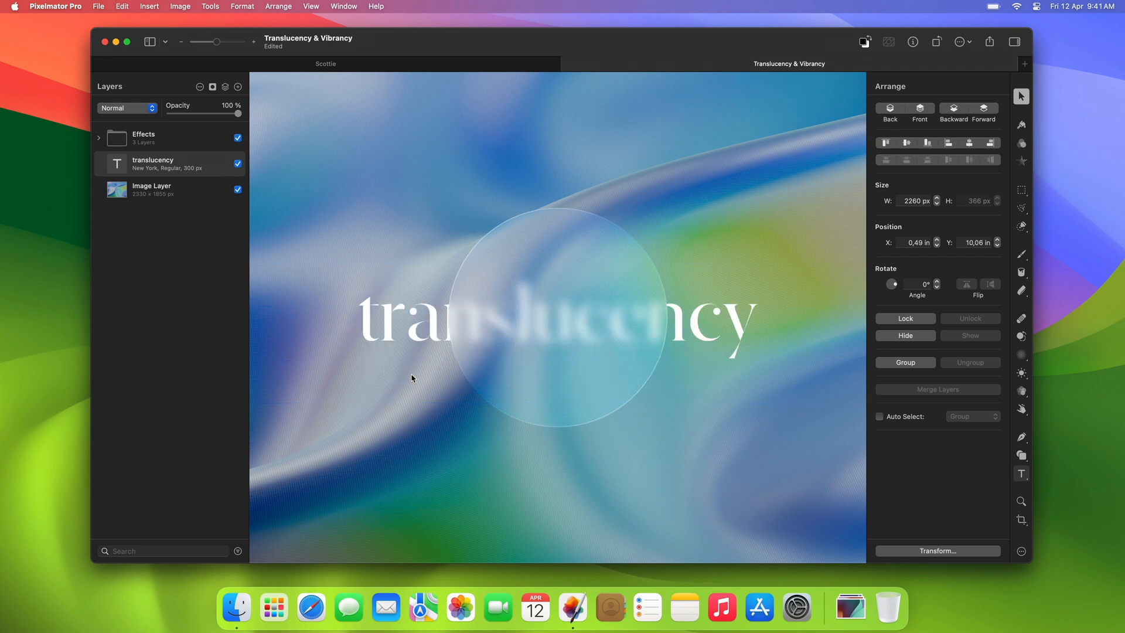
pyautogui.moveTo(226, 461)
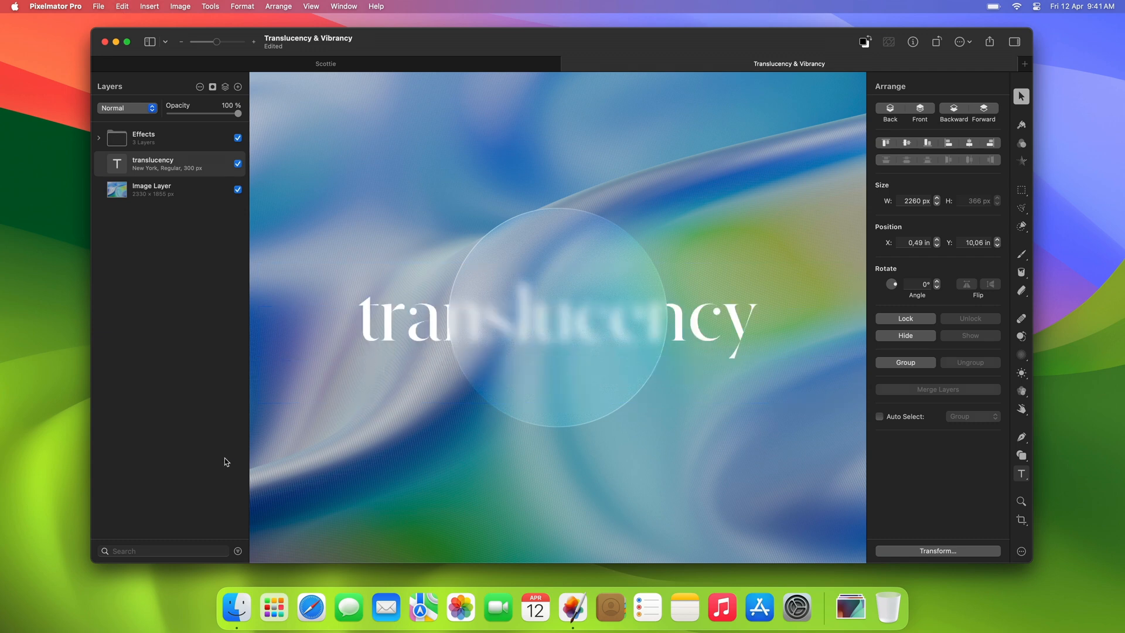